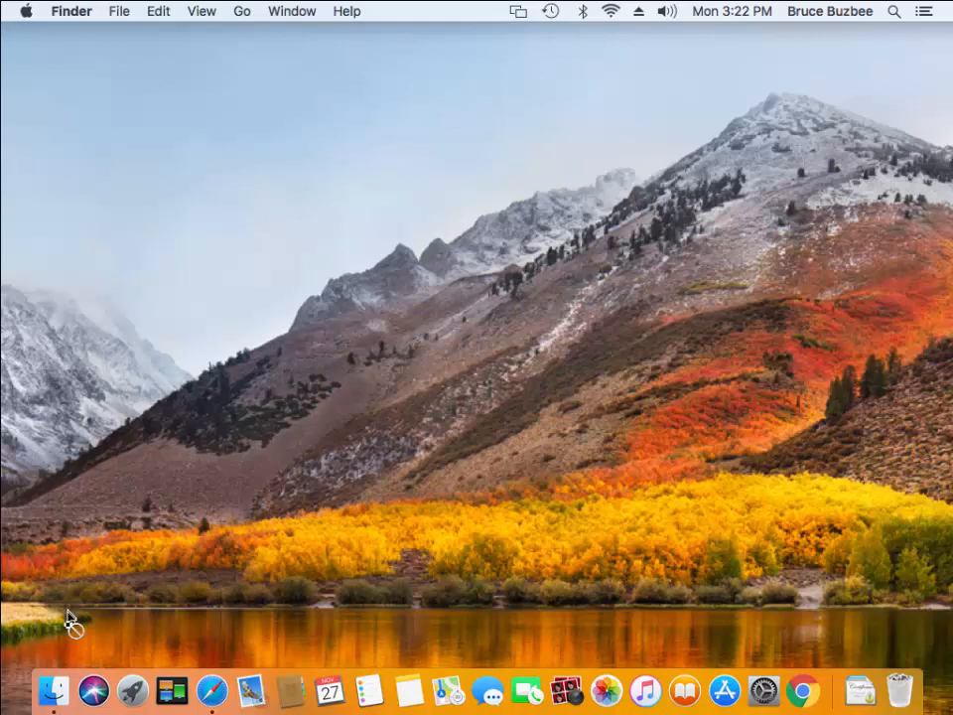
- Open a Finder window on Downloads and select RootsMagic-7-Mac.dmg
click(53, 687)
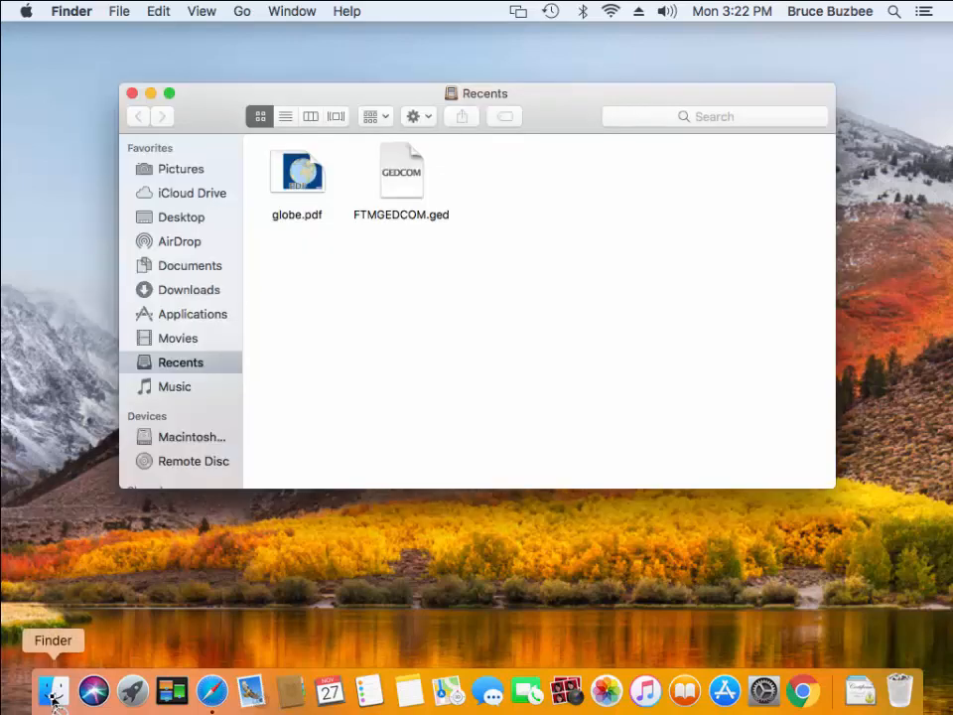
mouse_move(179, 551)
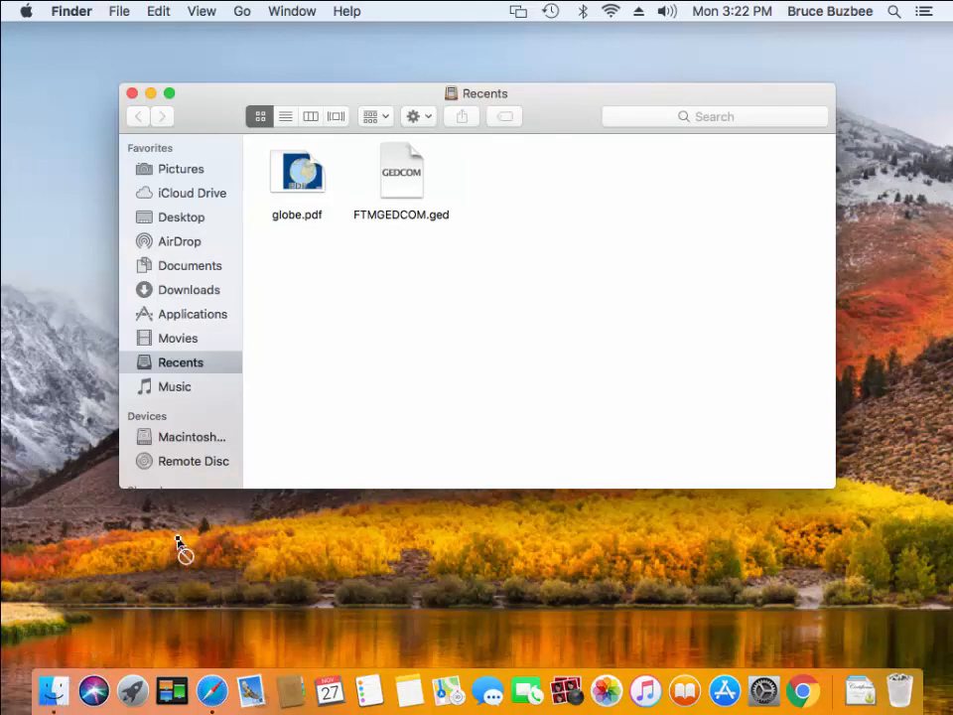
mouse_move(164, 326)
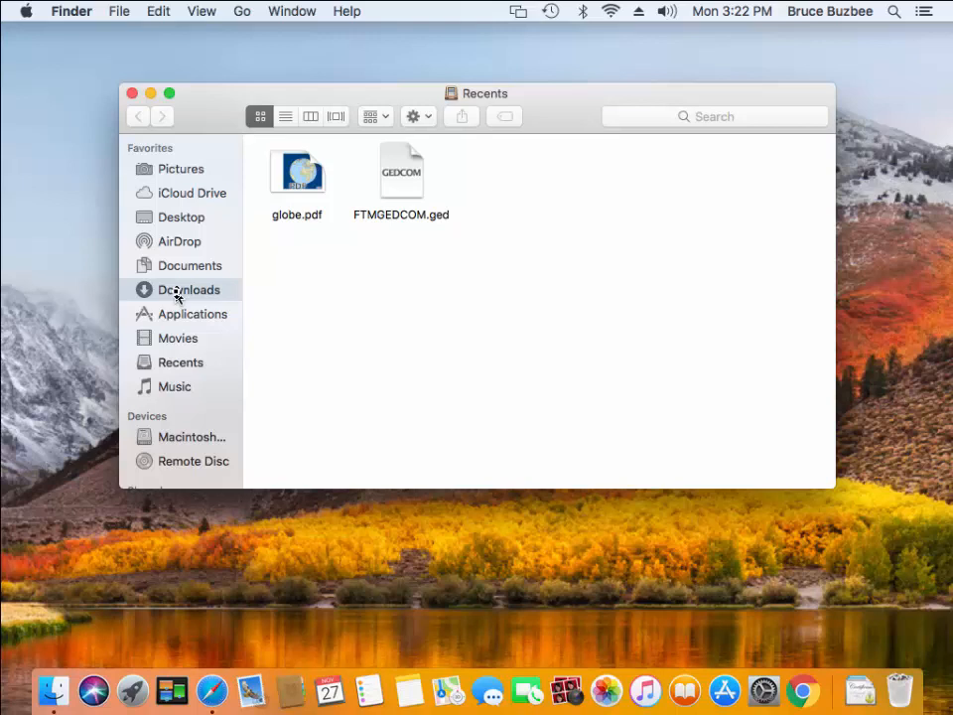
click(189, 289)
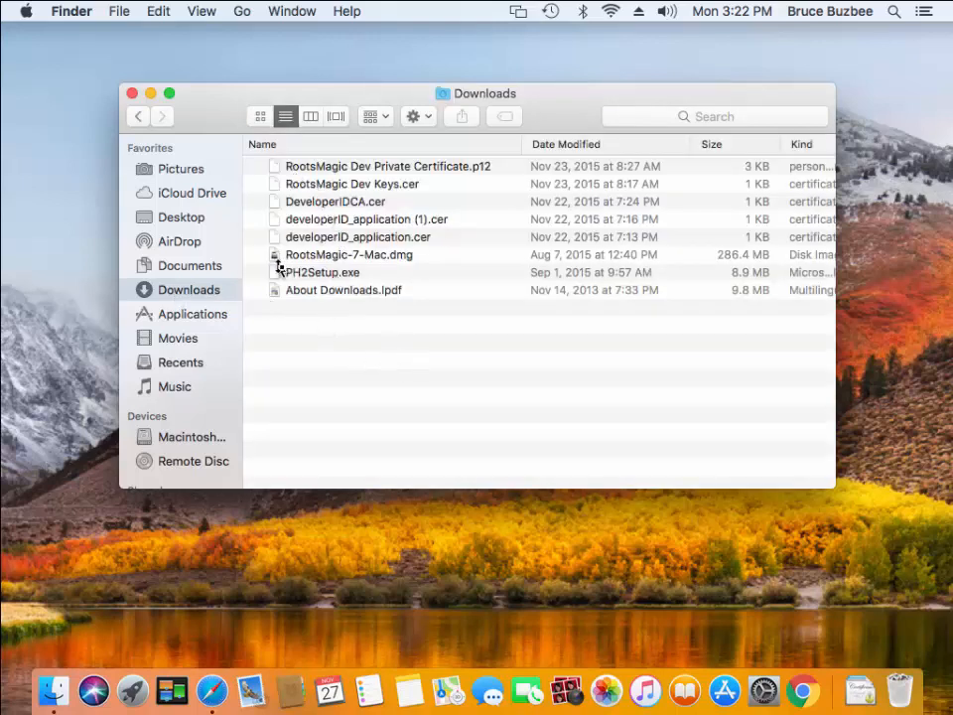
click(348, 254)
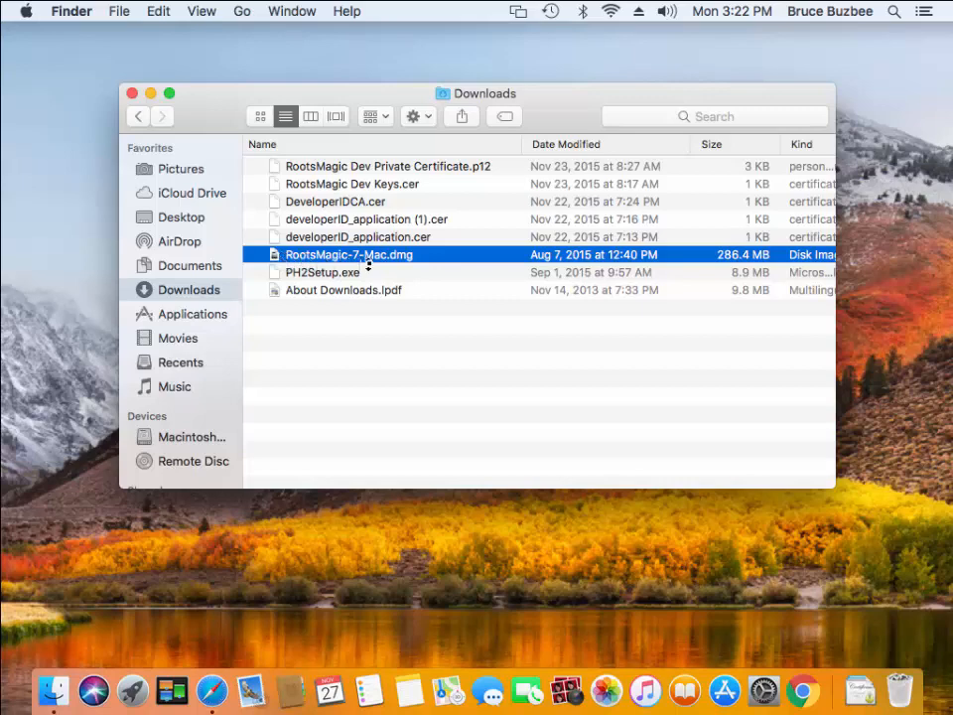
mouse_move(417, 260)
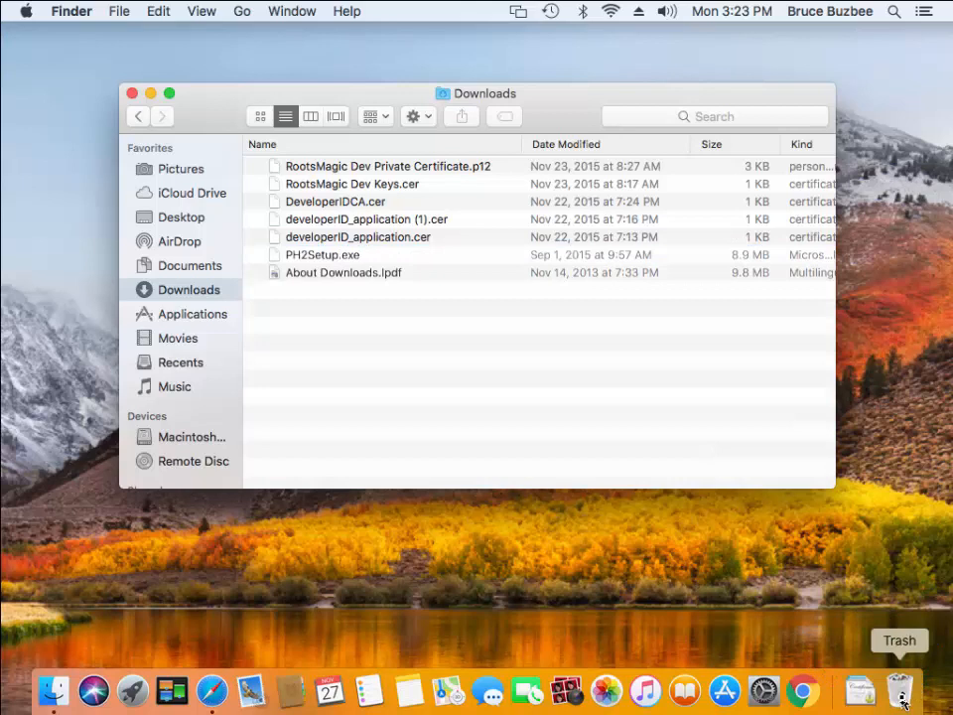
mouse_move(405, 349)
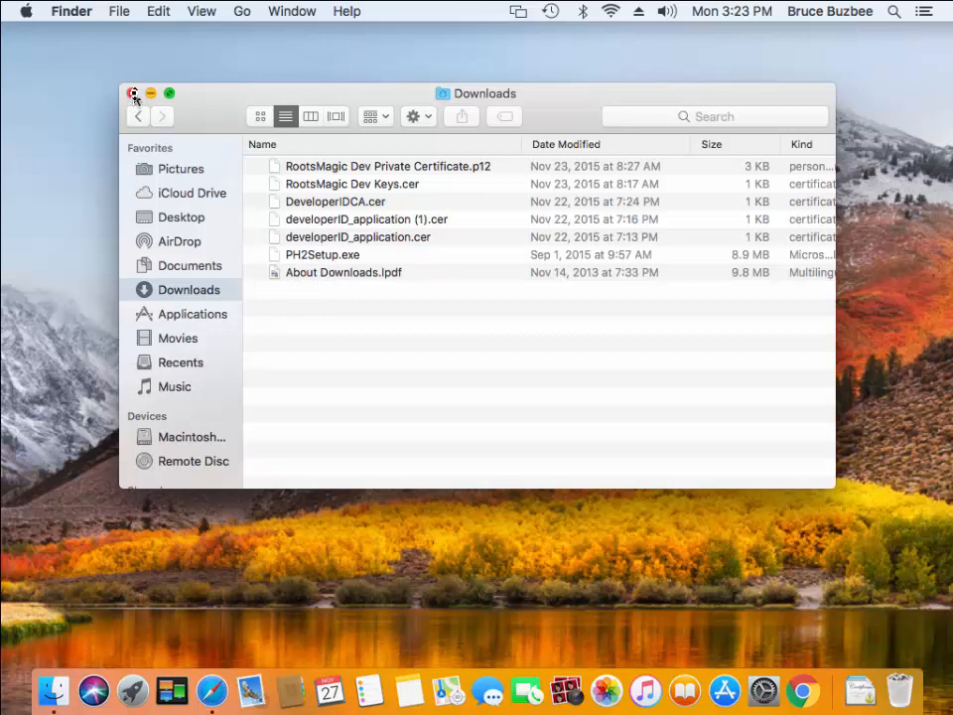
mouse_move(99, 124)
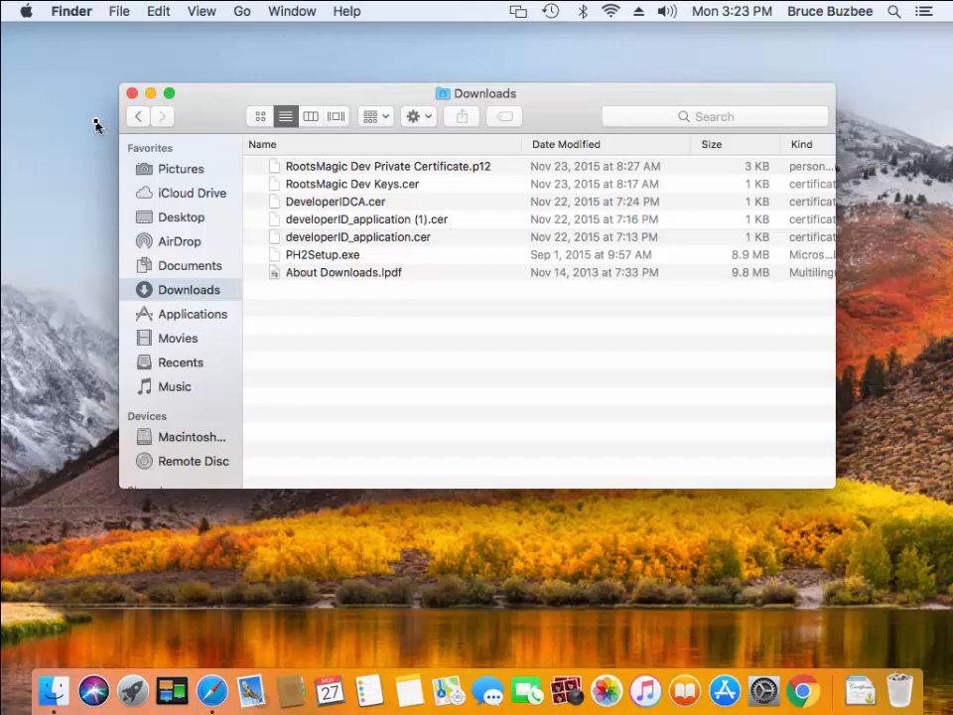
mouse_move(129, 208)
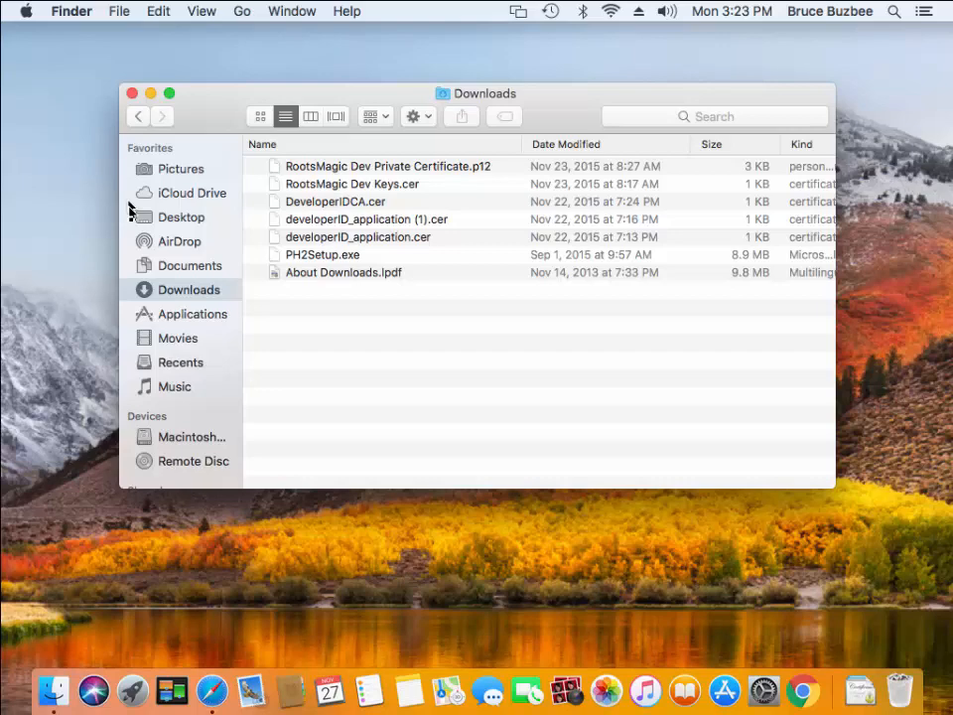
- Show the Applications folder and select the RootsMagic app further down the list
click(190, 314)
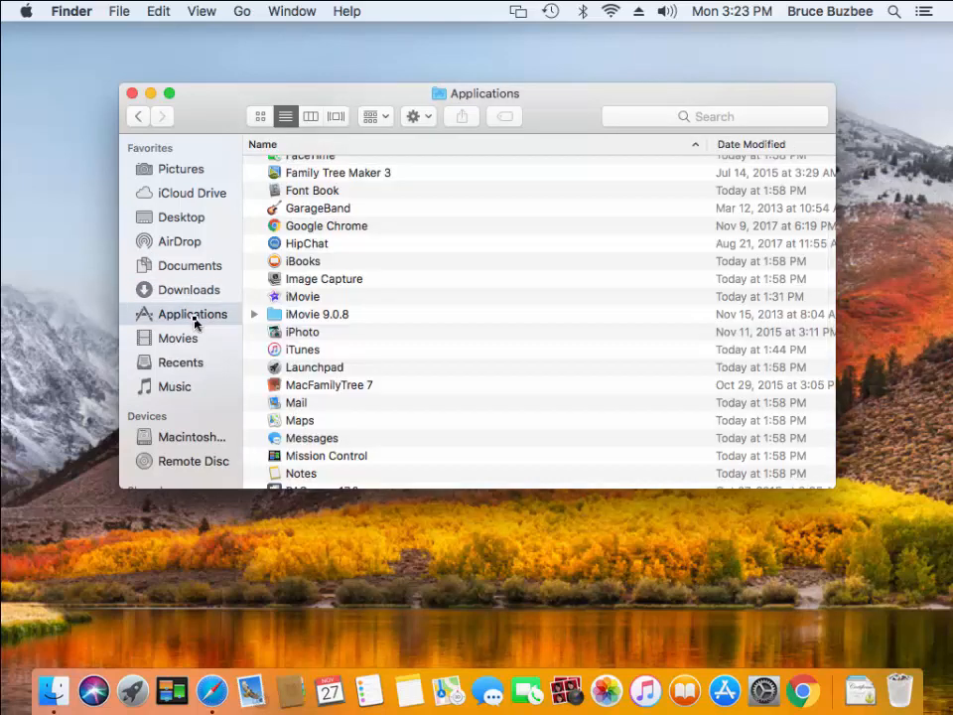
mouse_move(154, 334)
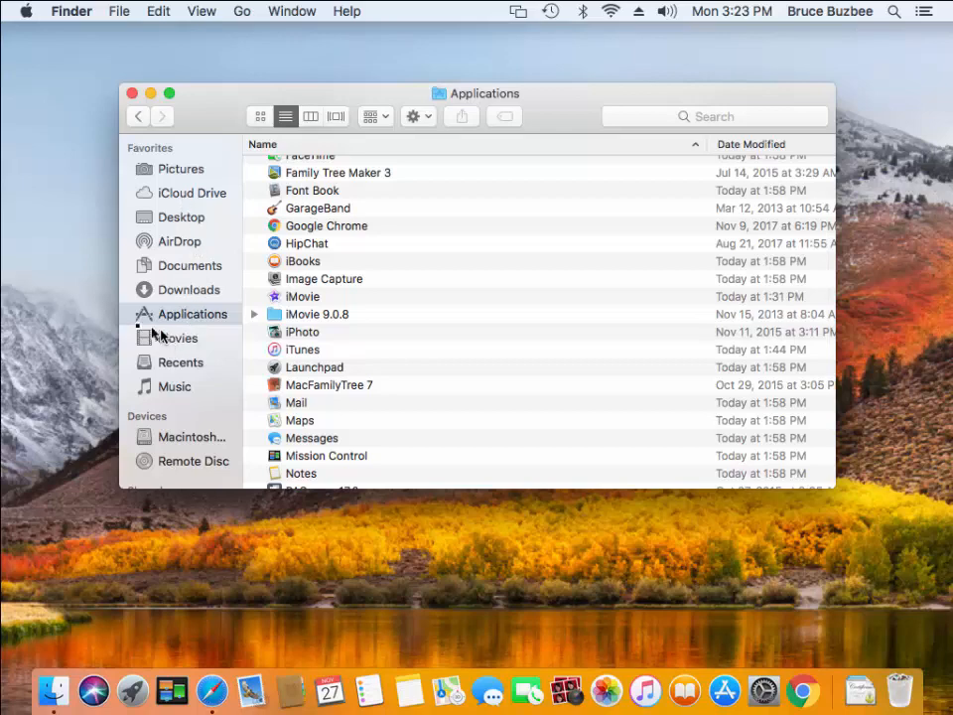
scroll(down, 3)
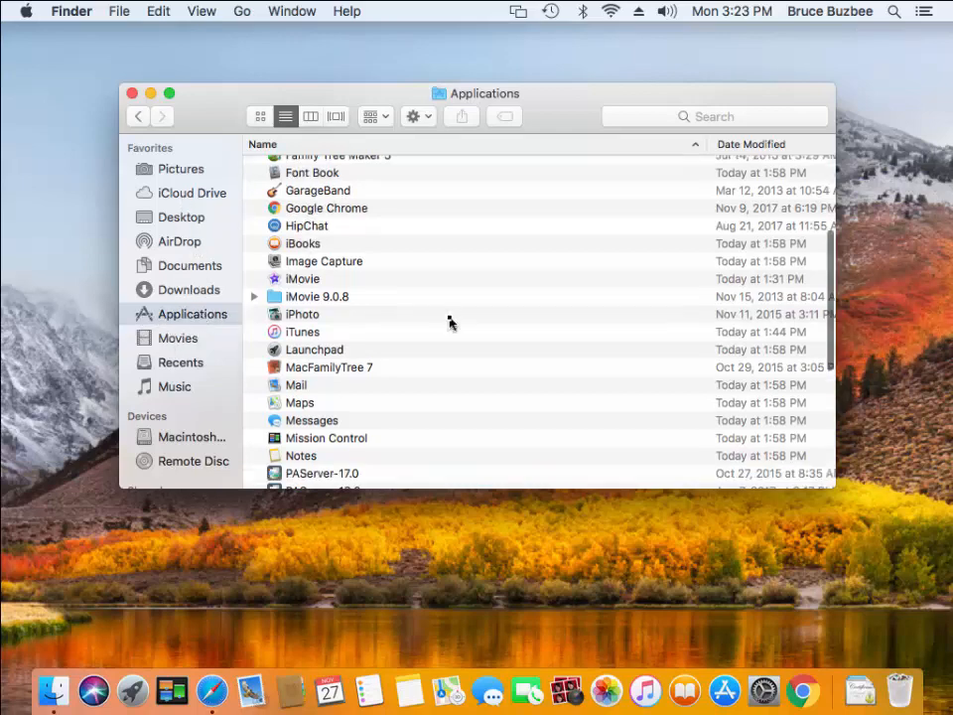
scroll(down, 3)
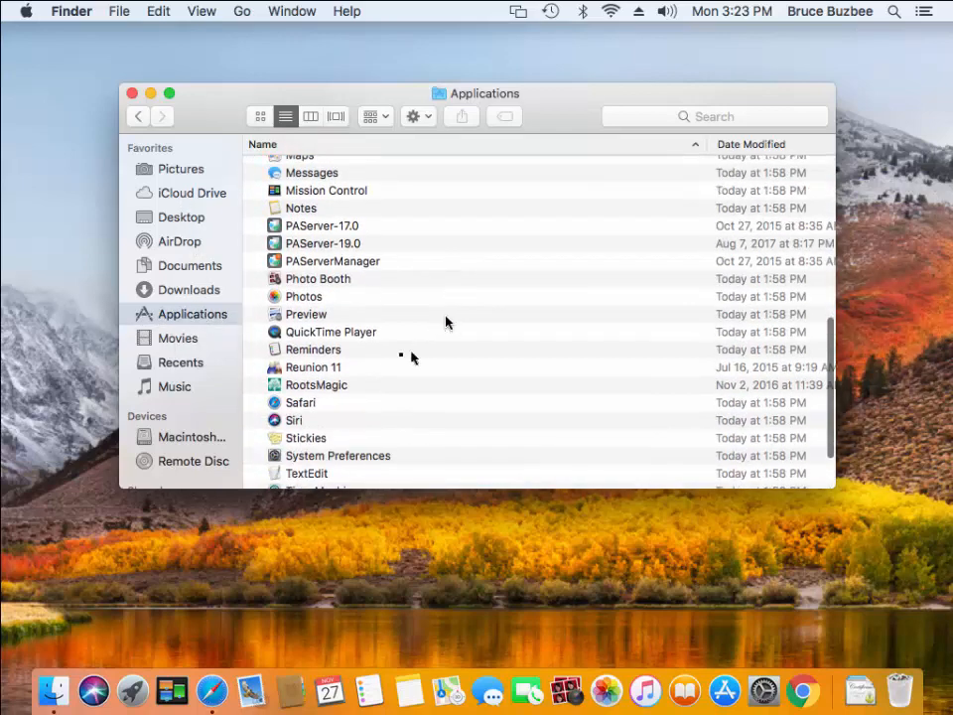
mouse_move(313, 388)
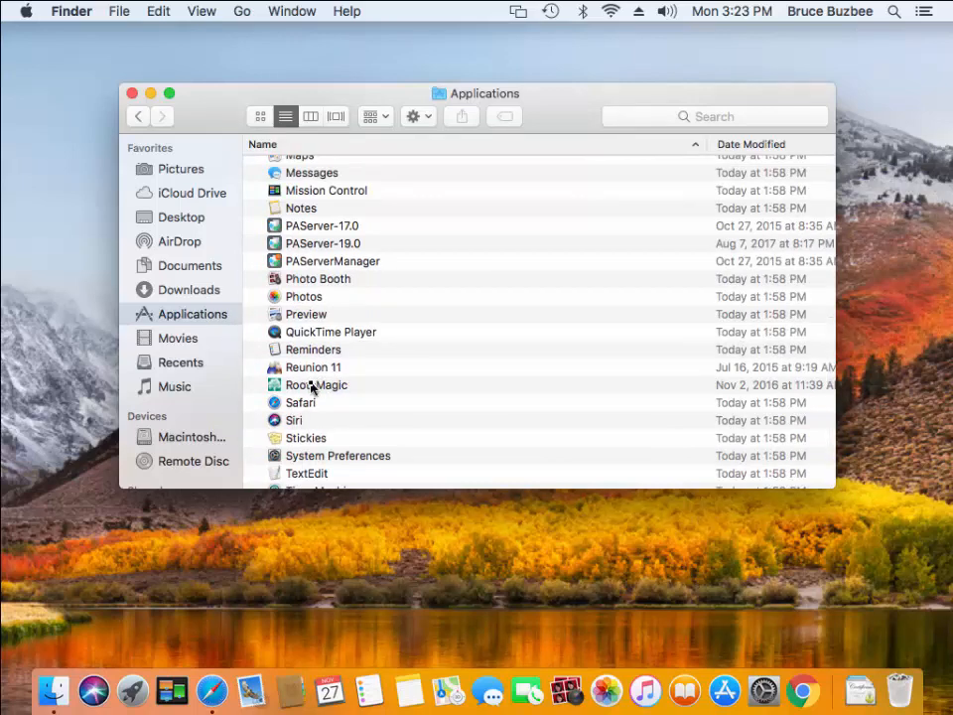
click(316, 384)
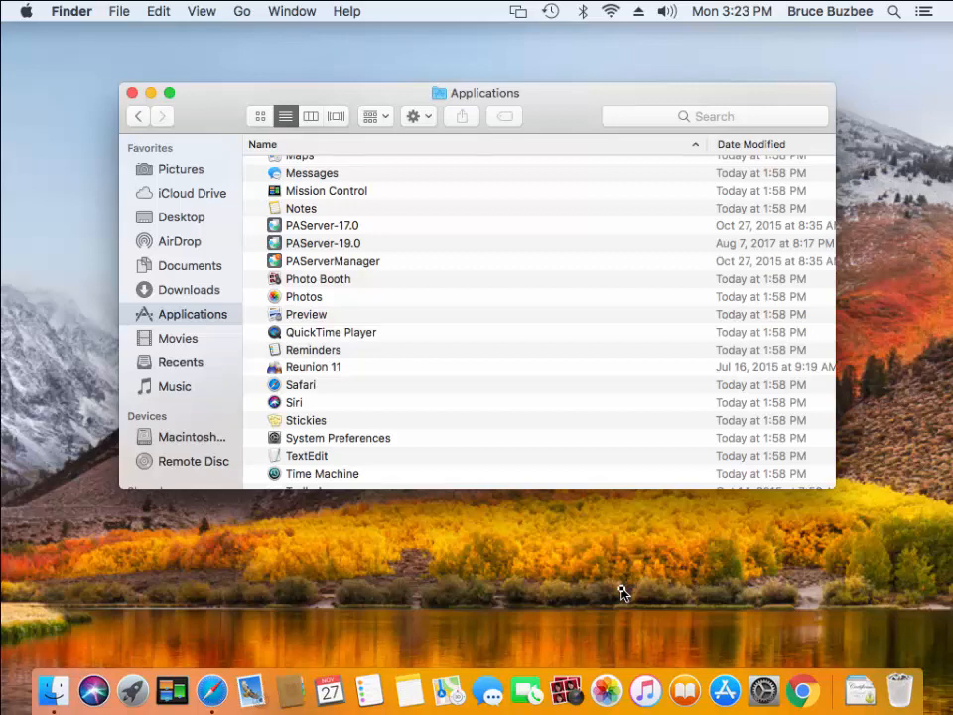
mouse_move(181, 94)
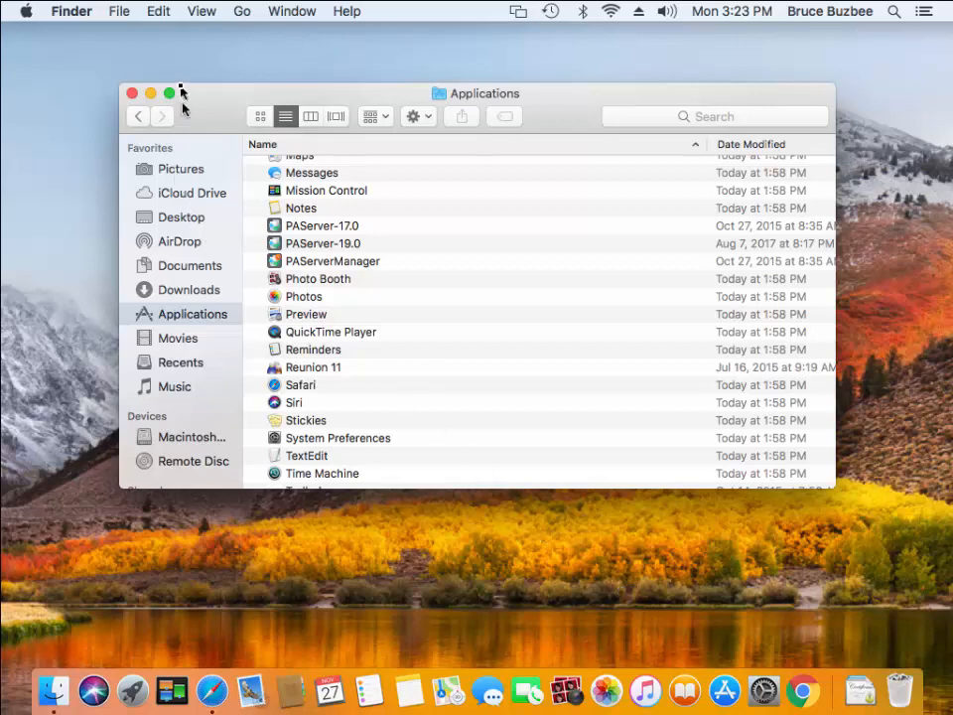
mouse_move(219, 11)
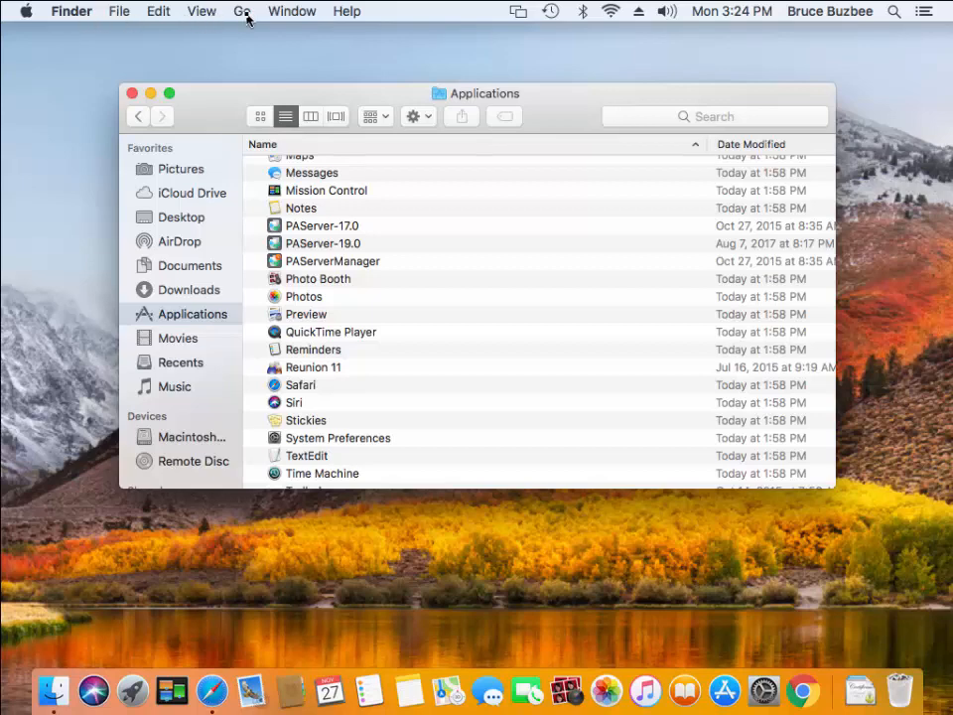
- Go to the user Library's Application Support folder via Go to Folder
click(240, 11)
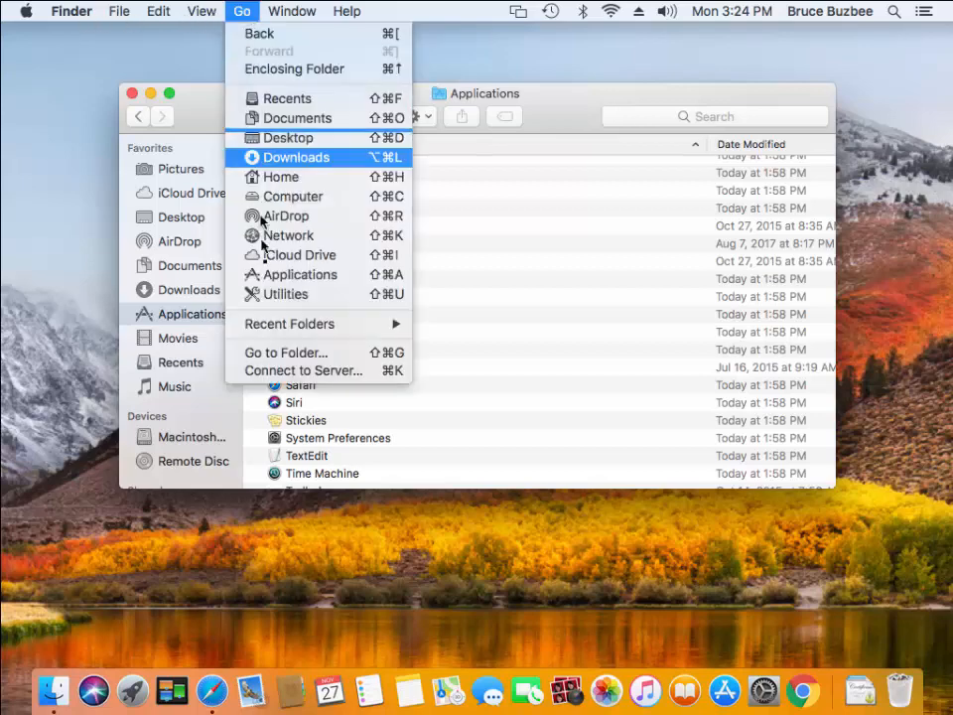
mouse_move(286, 352)
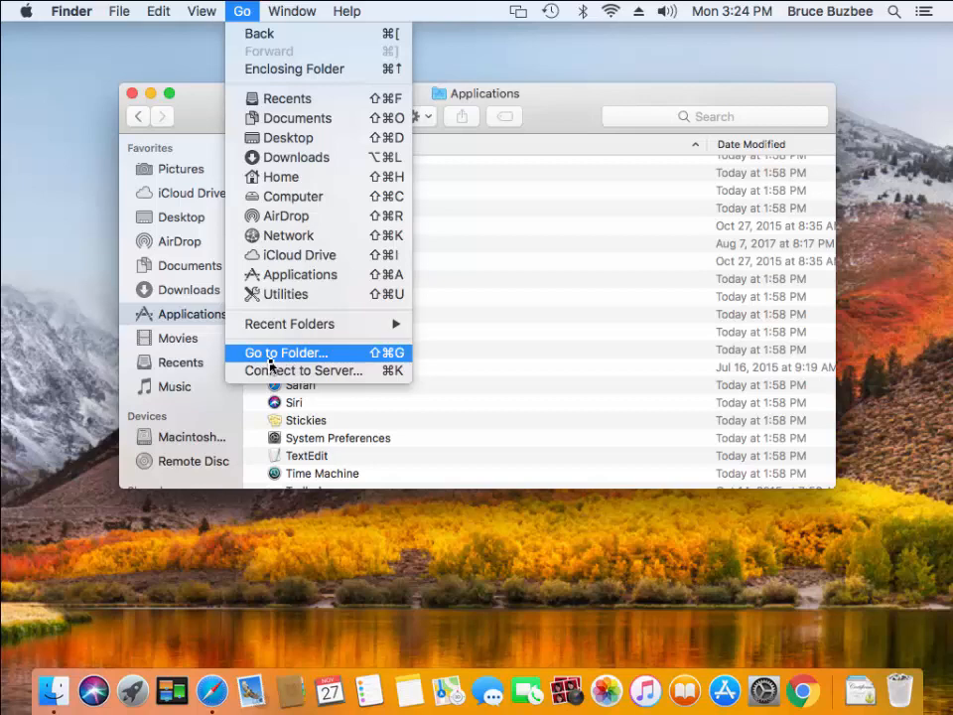
click(286, 352)
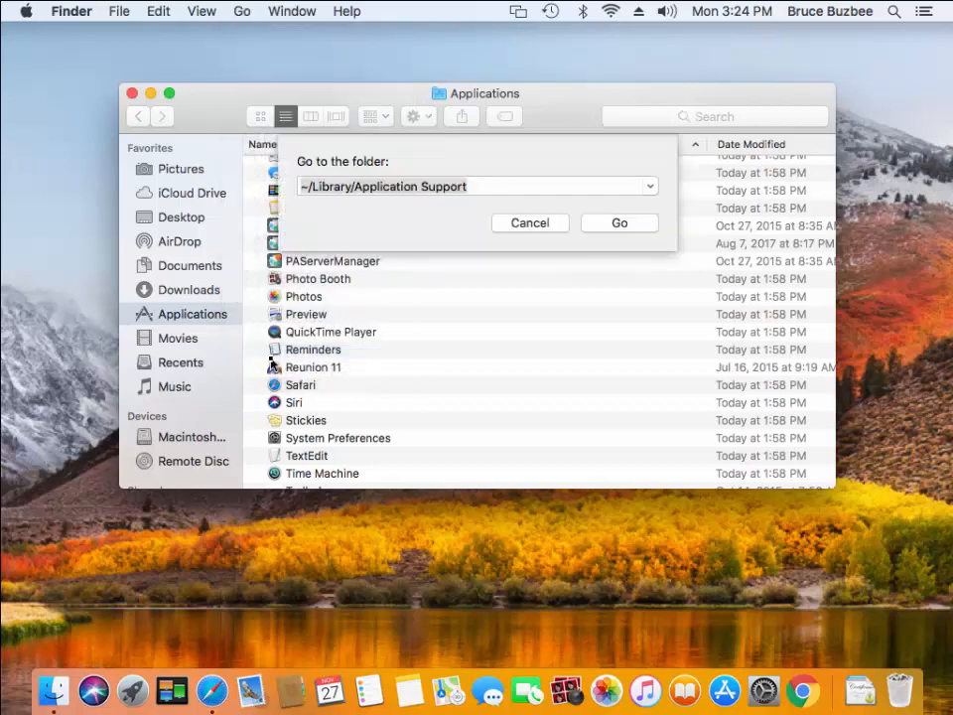
click(462, 186)
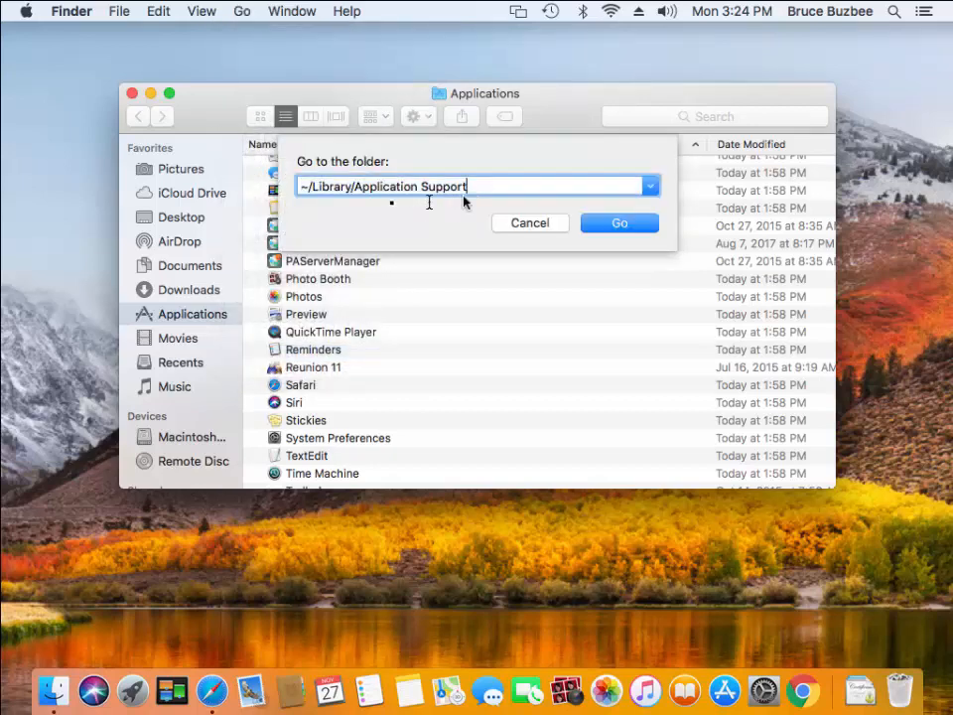
mouse_move(415, 204)
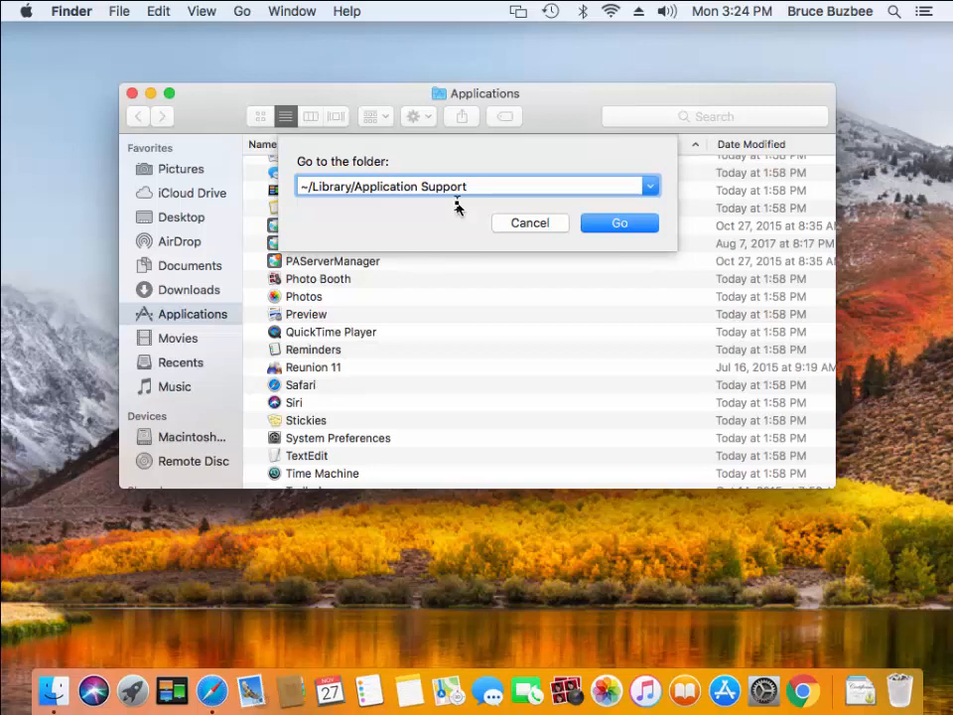
click(466, 187)
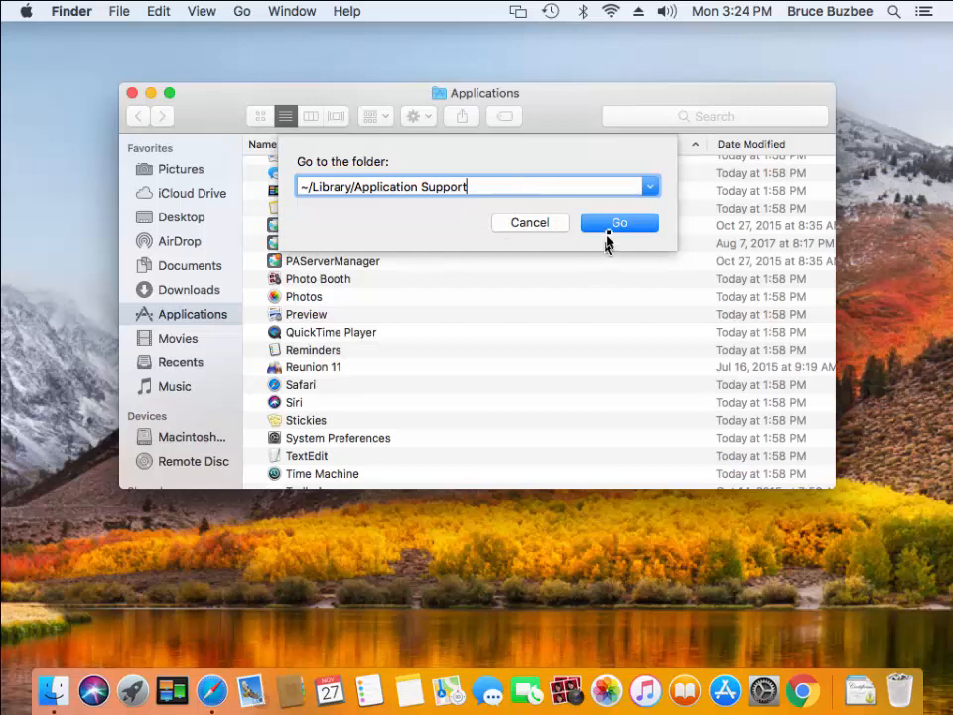
click(619, 223)
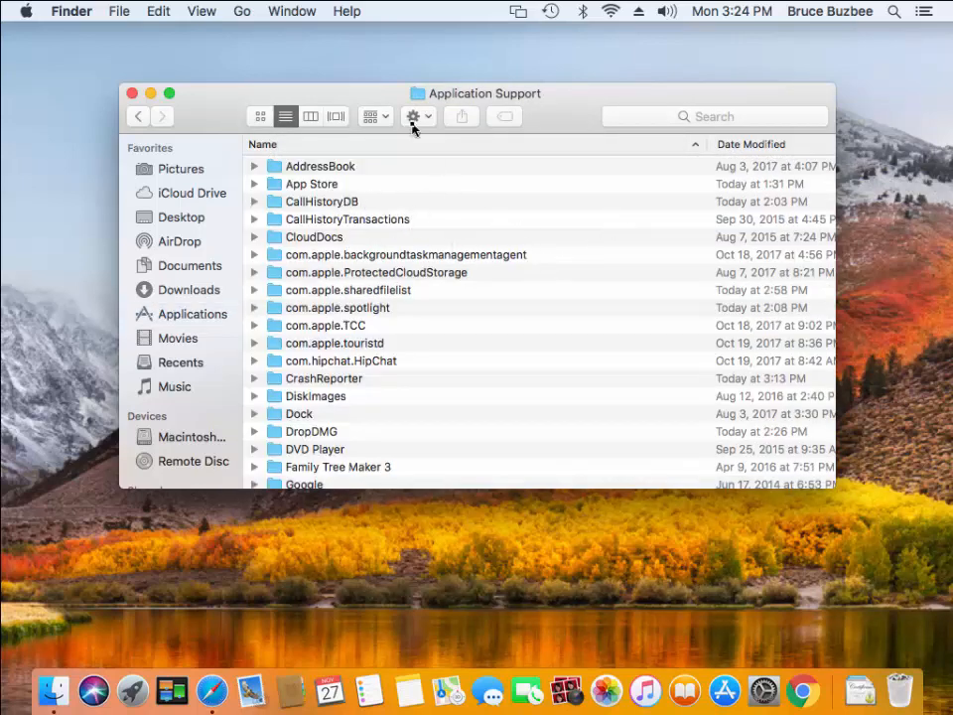
mouse_move(477, 254)
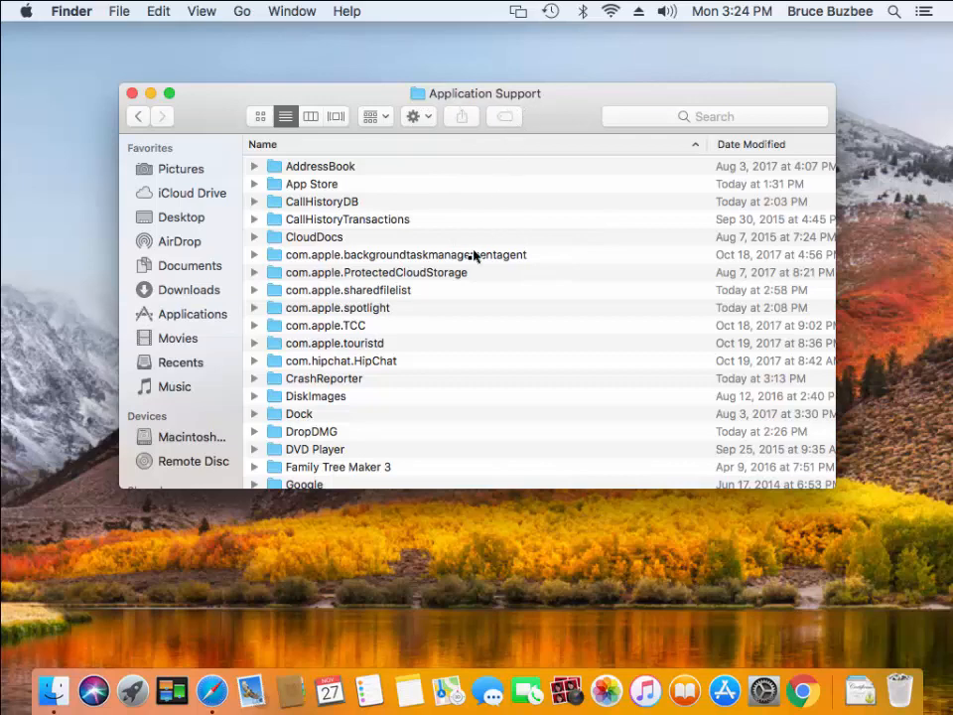
- Select the RootsMagic folder and drag it to the Trash
scroll(down, 3)
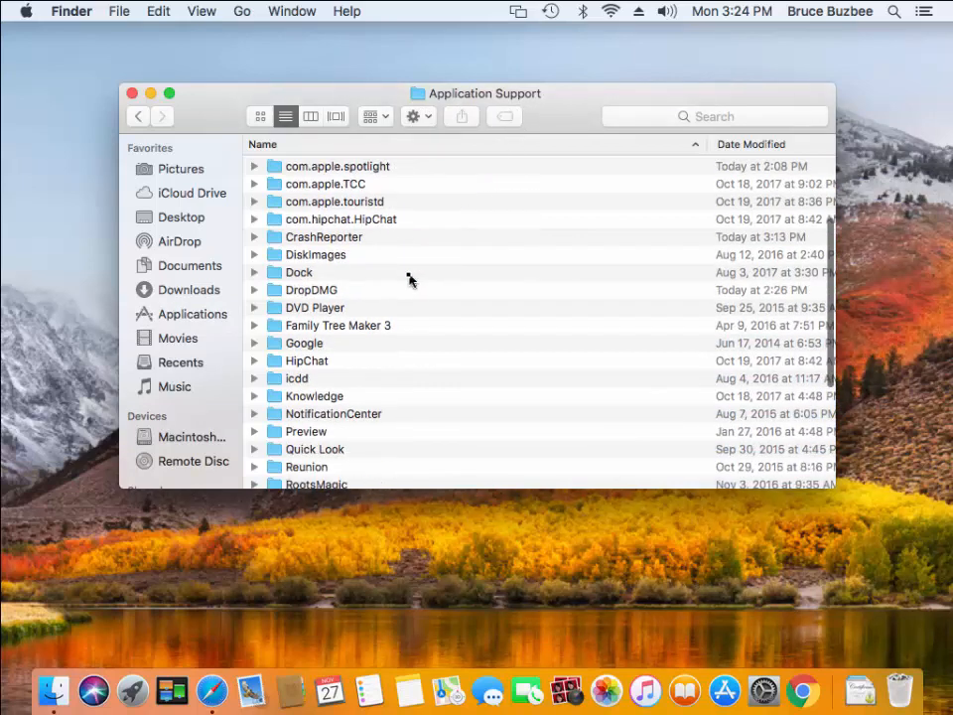
scroll(down, 3)
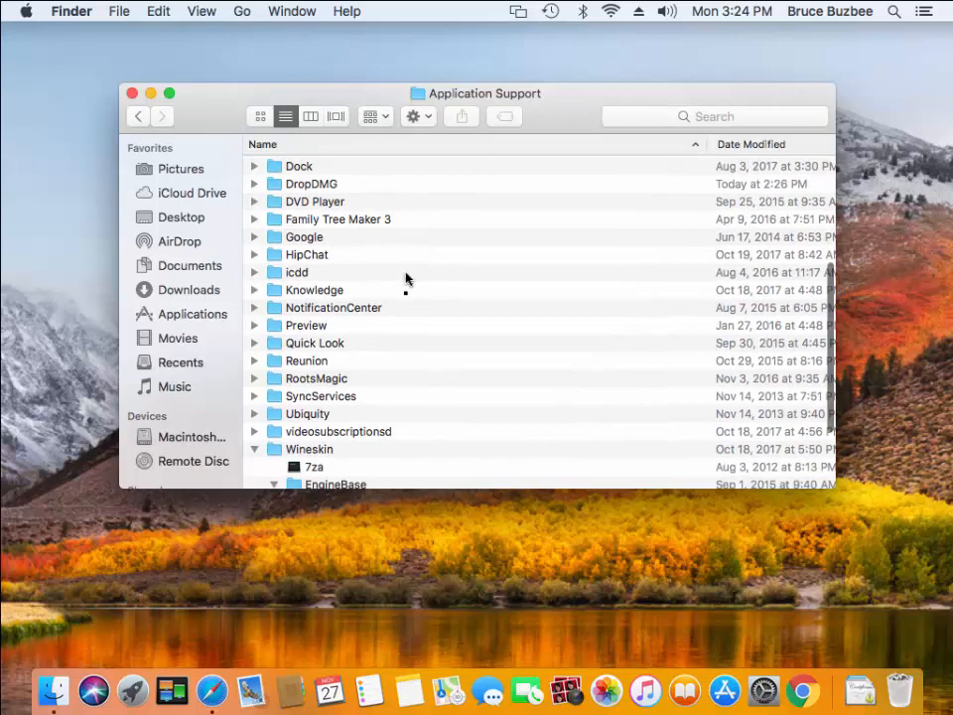
mouse_move(337, 379)
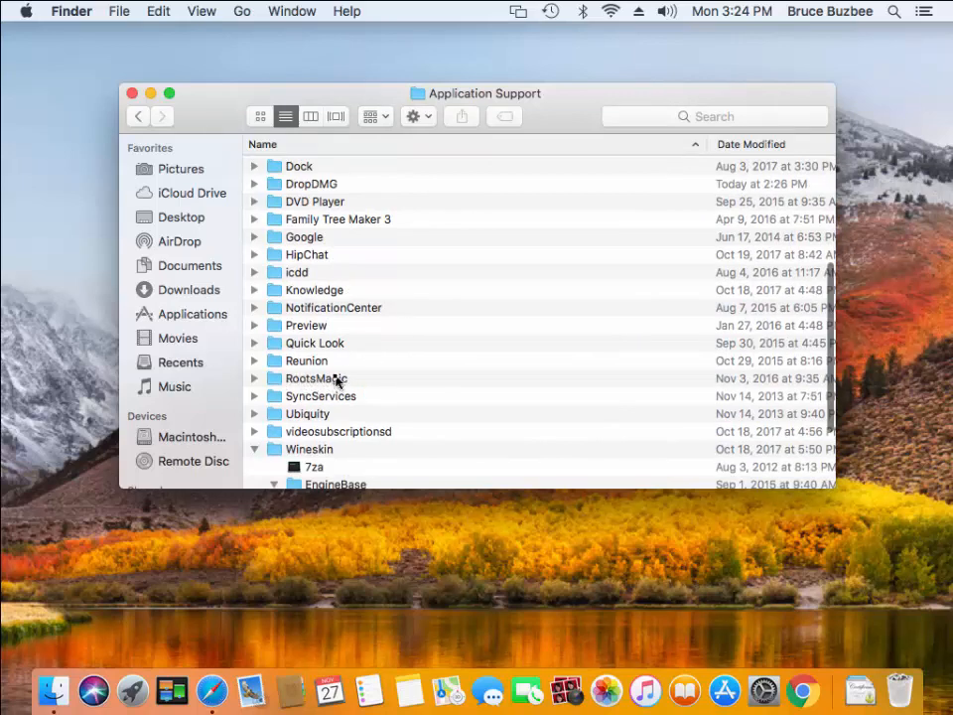
click(316, 379)
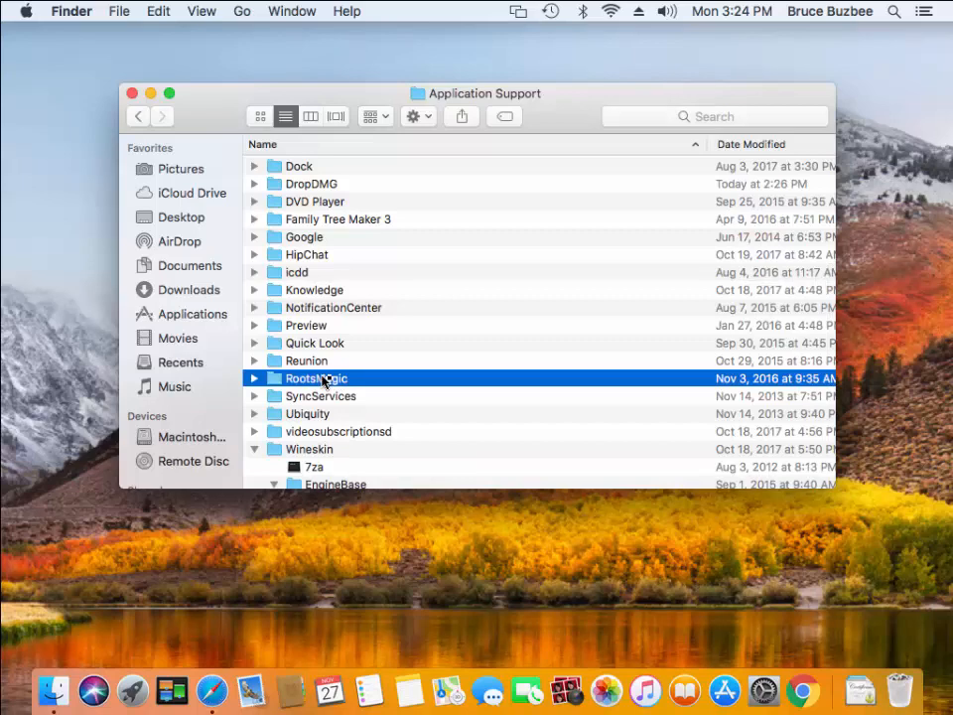
drag(316, 378, 869, 620)
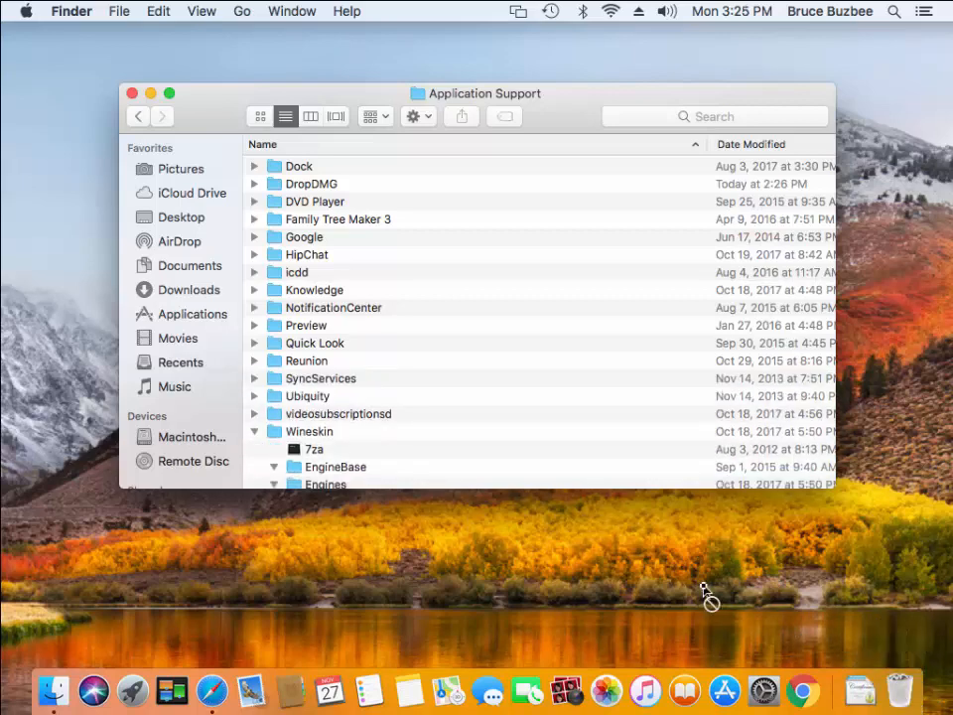
mouse_move(665, 563)
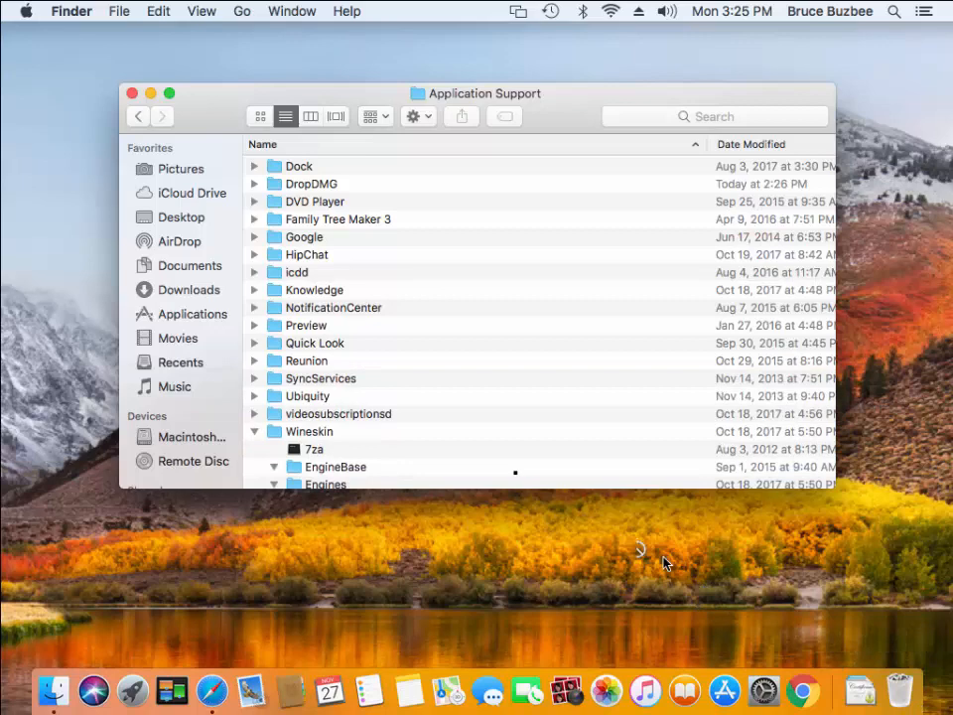
mouse_move(90, 179)
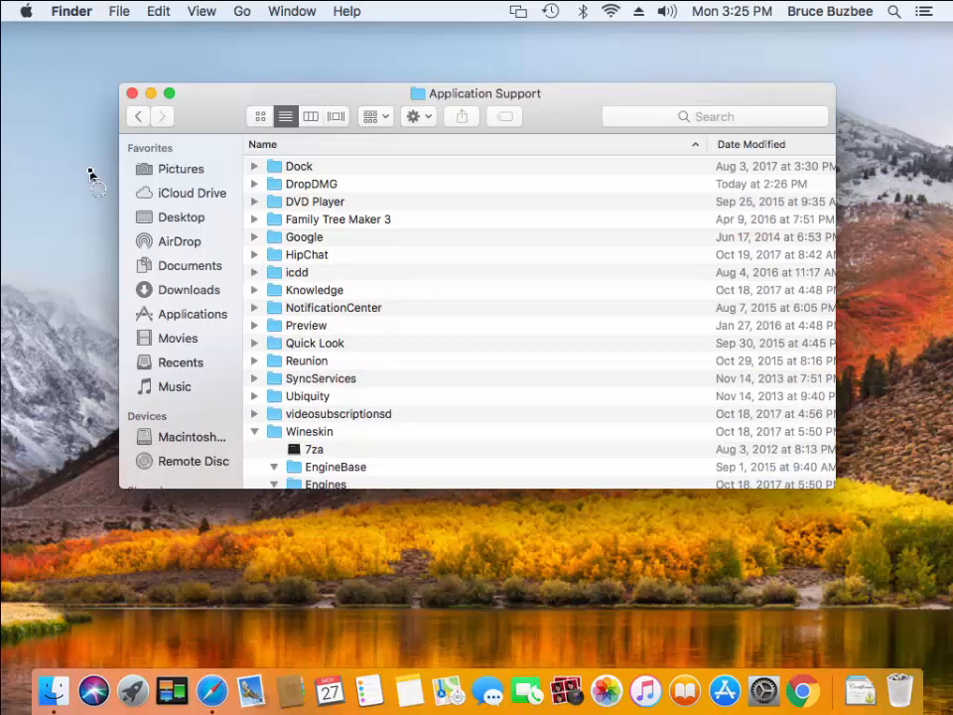
mouse_move(248, 29)
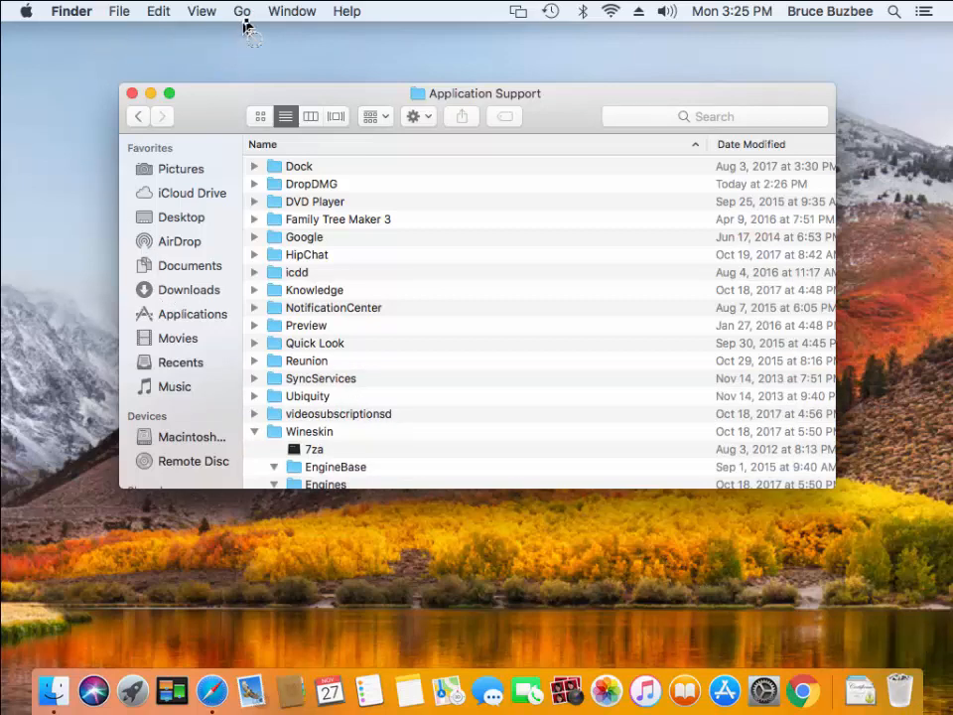
- Go to ~/Library/Preferences by editing the Go to Folder path
click(241, 11)
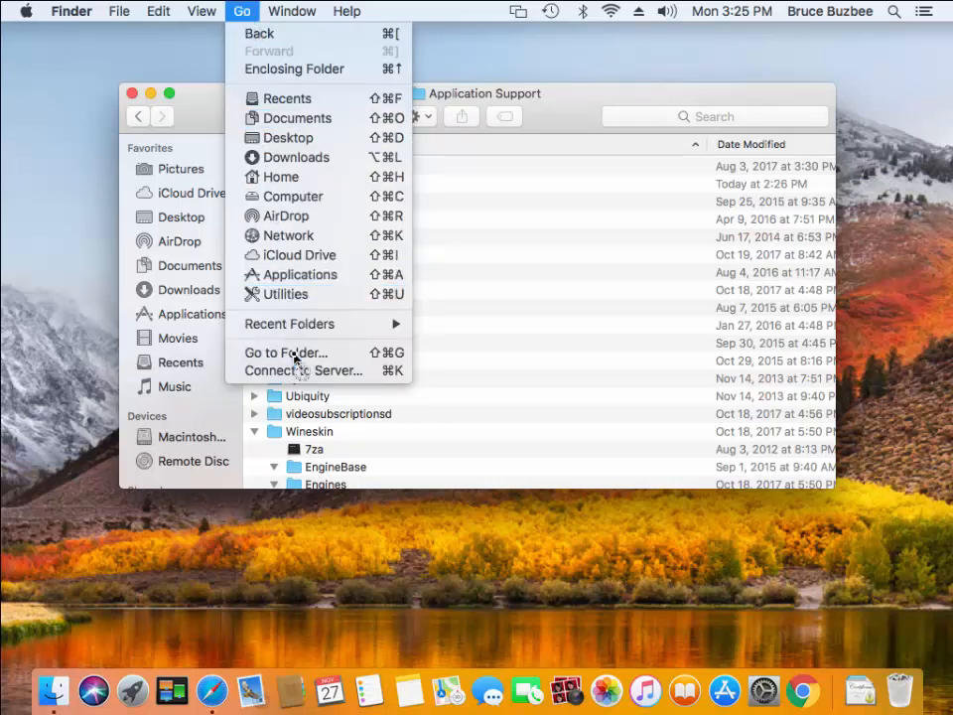
click(286, 353)
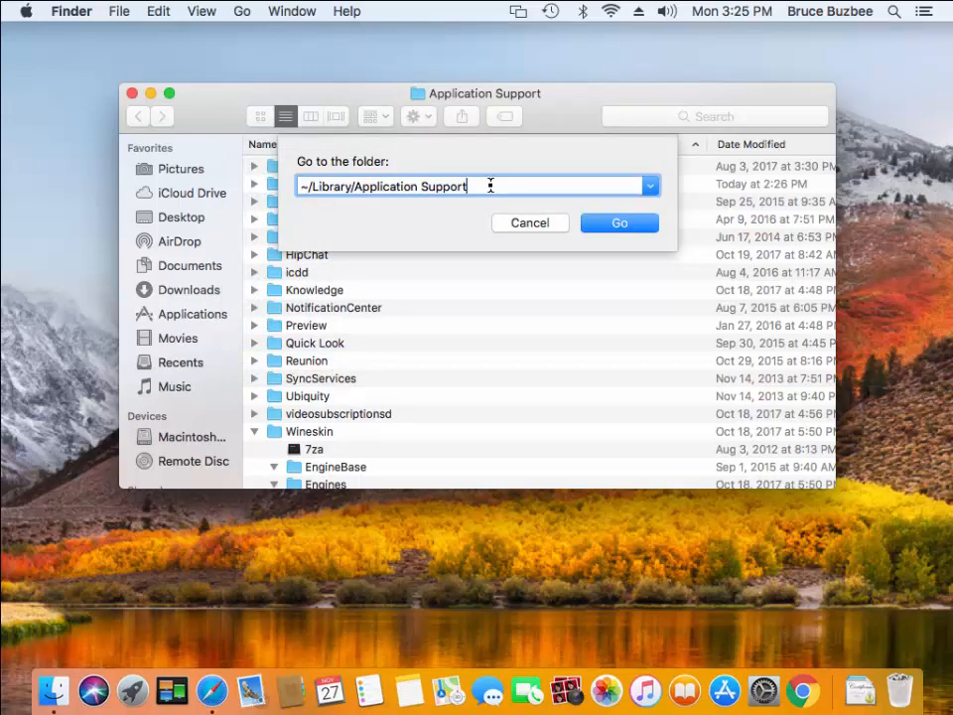
key(Backspace)
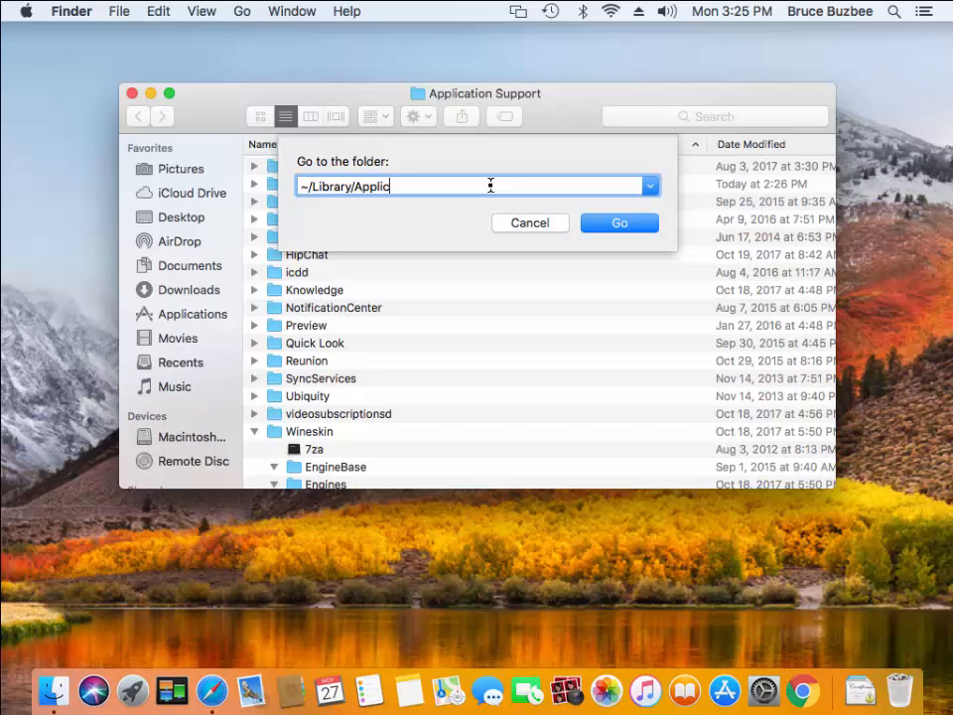
key(backspace)
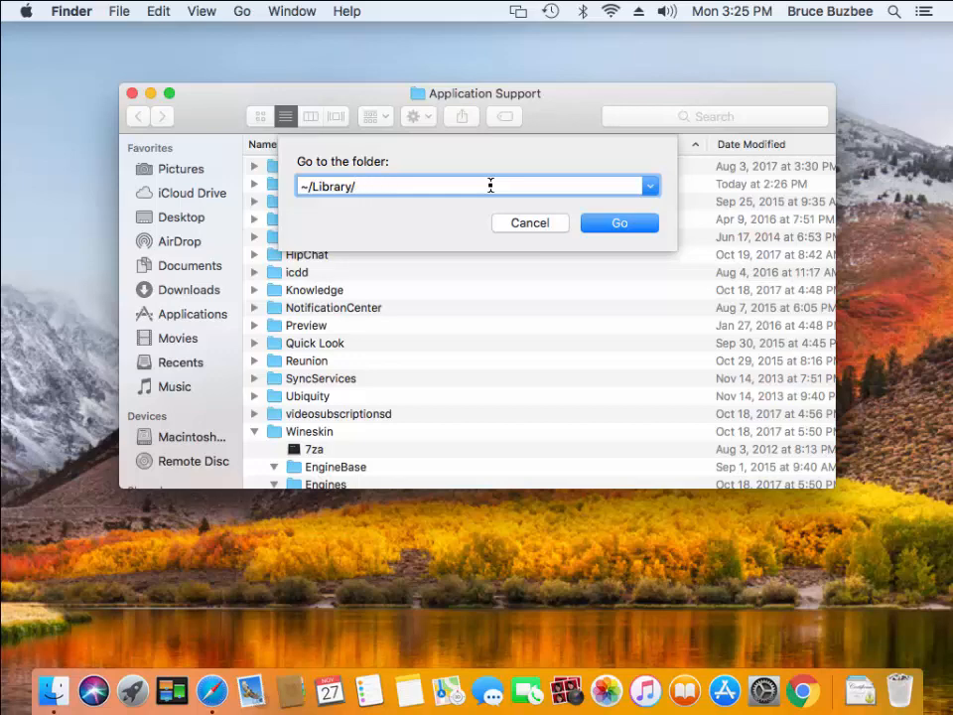
text(Pr)
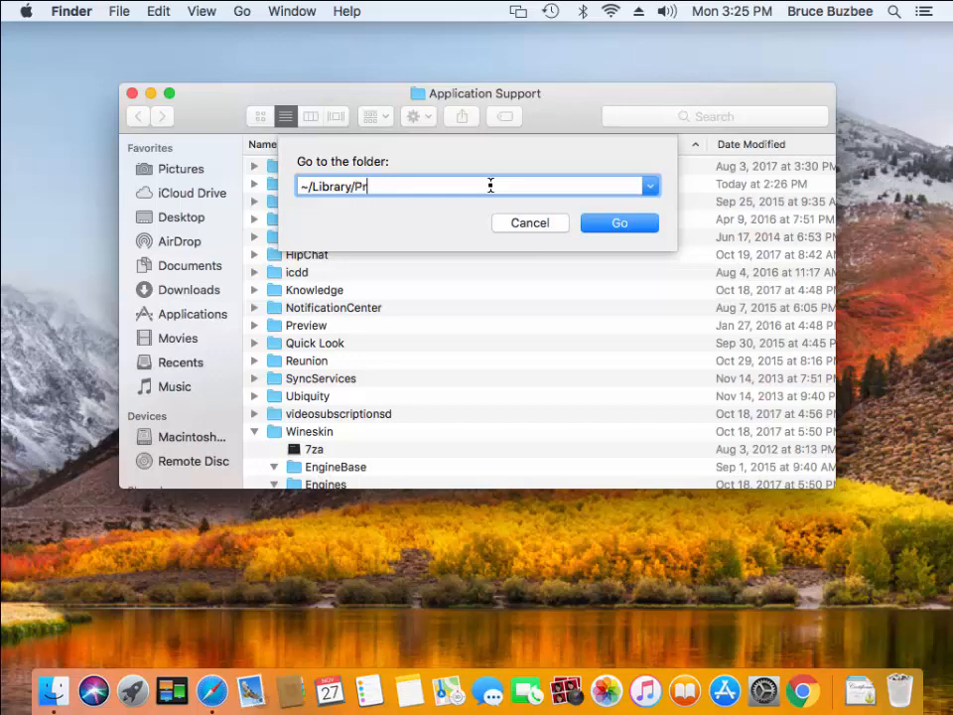
text(eferences)
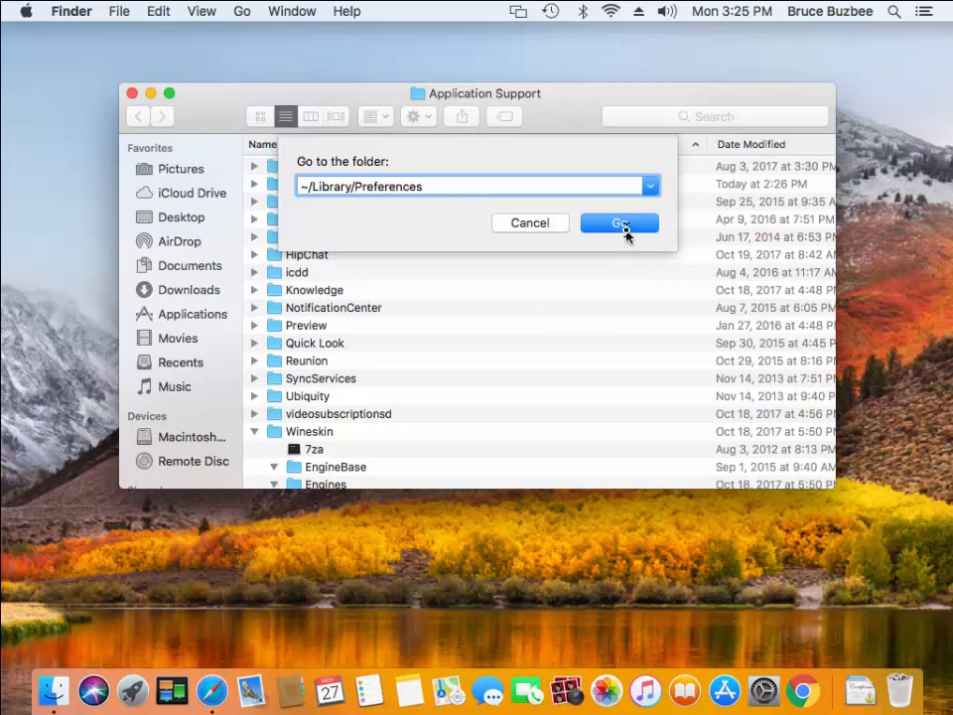
click(620, 222)
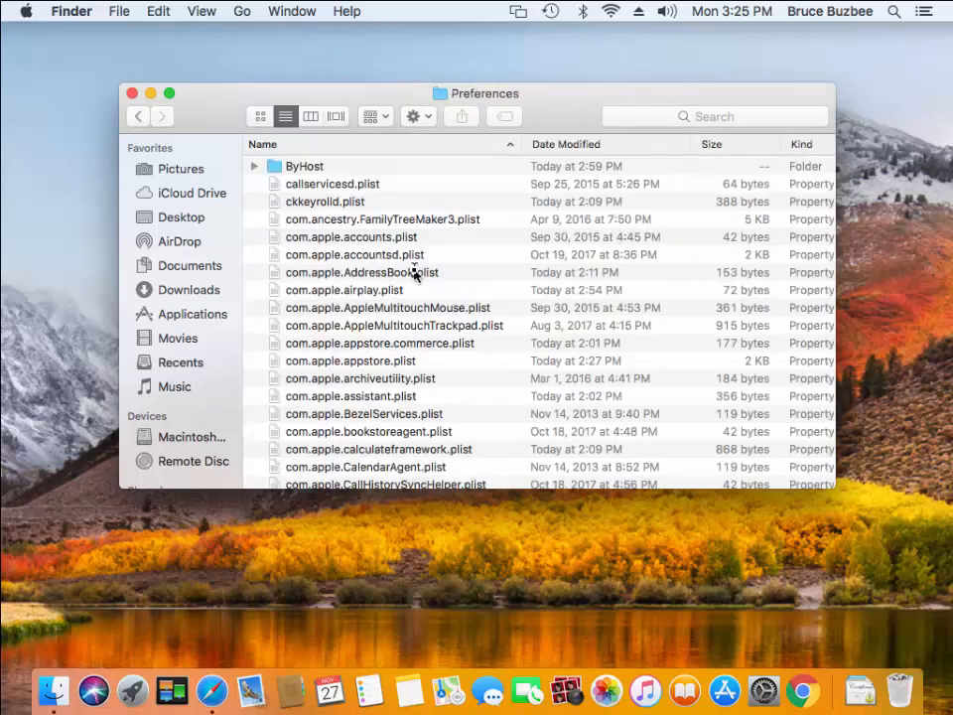
- Find and select com.rootsmagic.rootsmagic.plist in Preferences for deletion
scroll(down, 3)
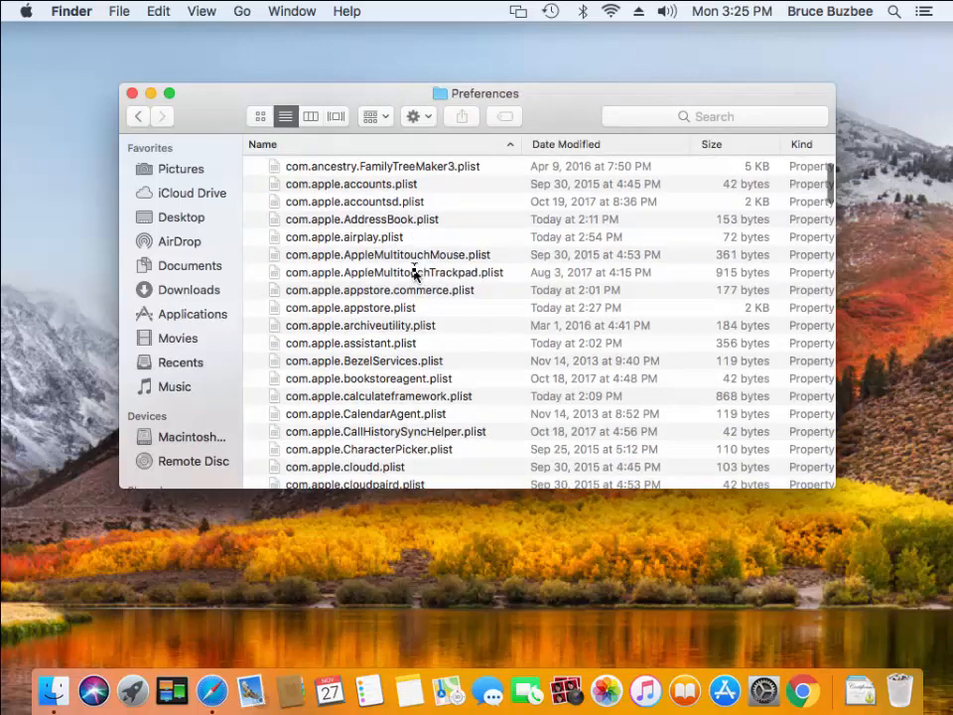
scroll(down, 3)
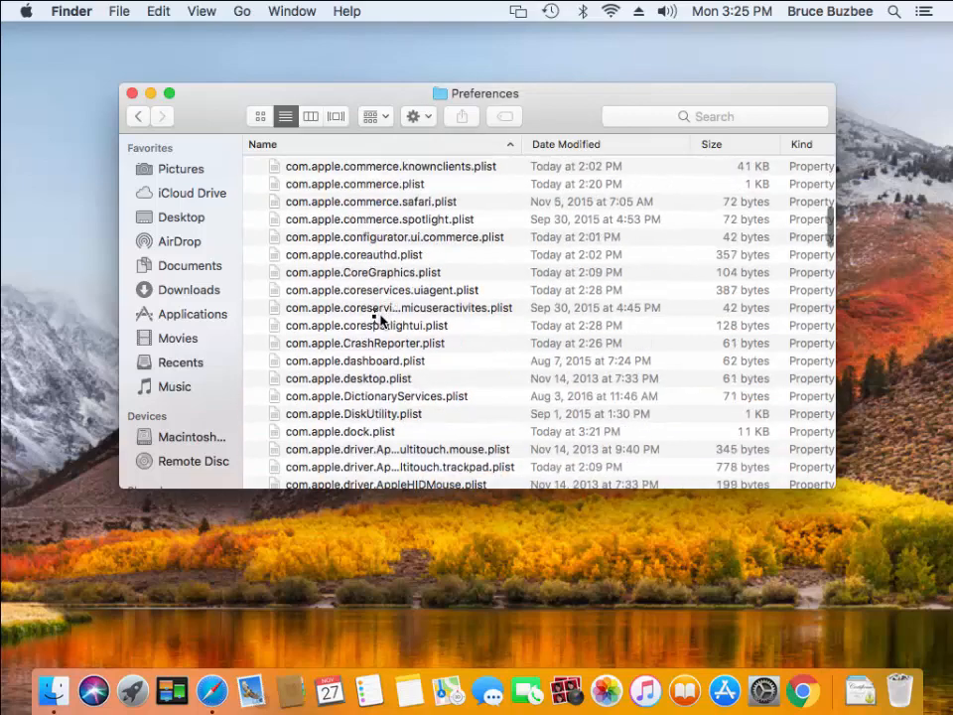
scroll(down, 3)
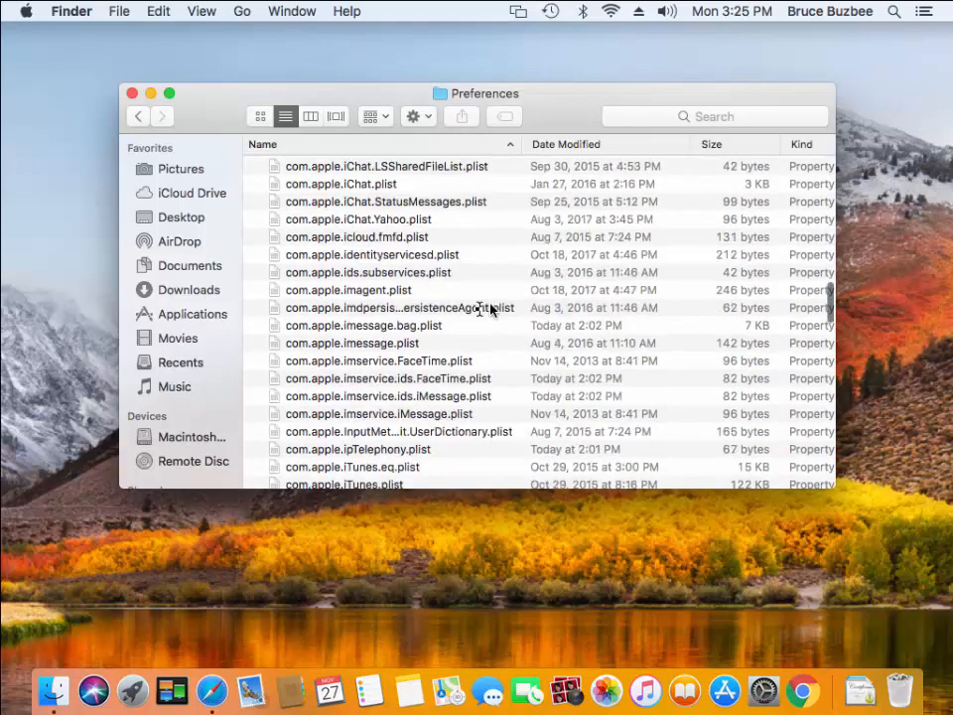
scroll(down, 3)
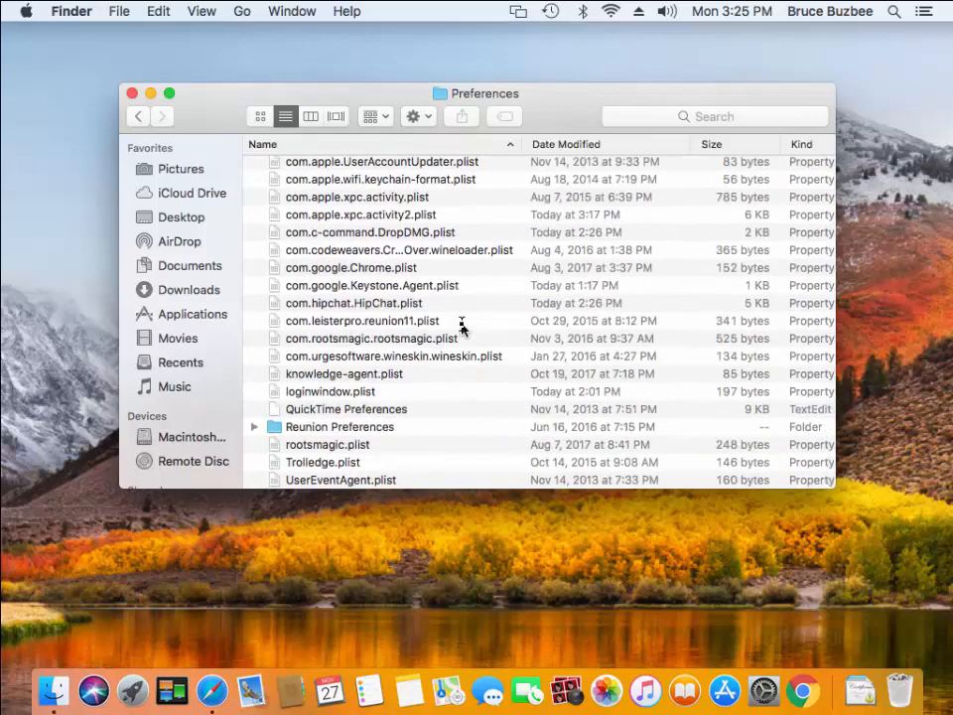
mouse_move(340, 345)
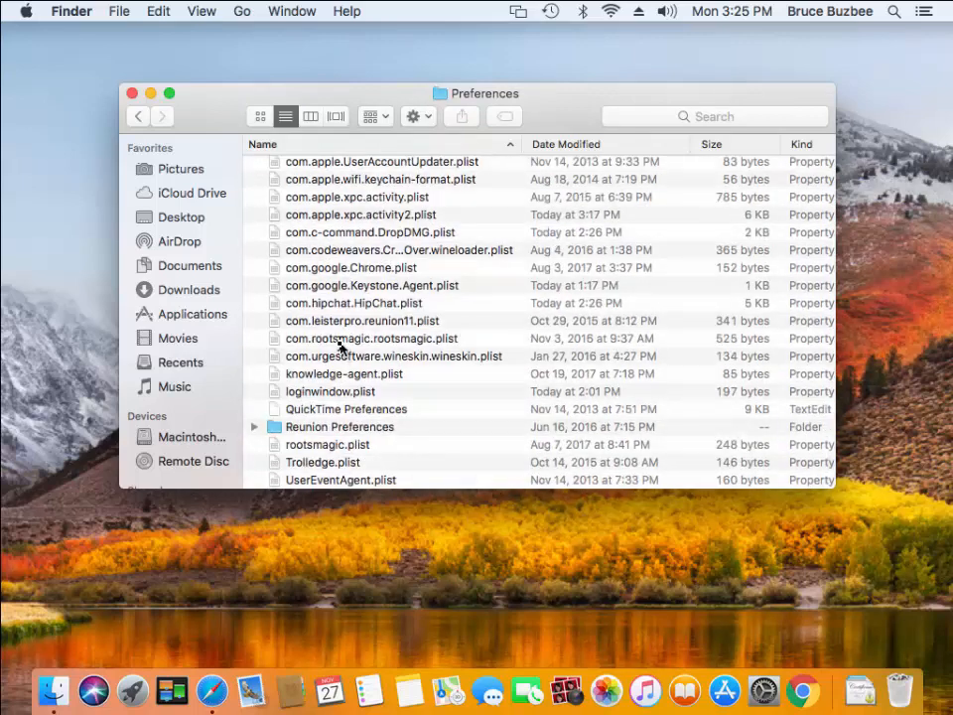
click(371, 338)
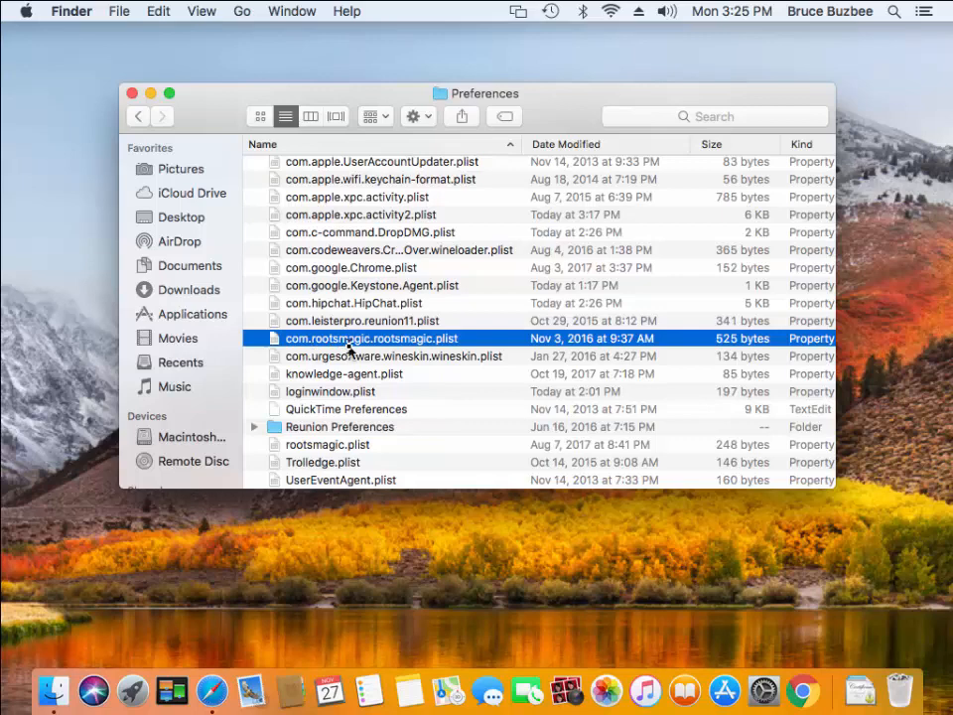
mouse_move(380, 347)
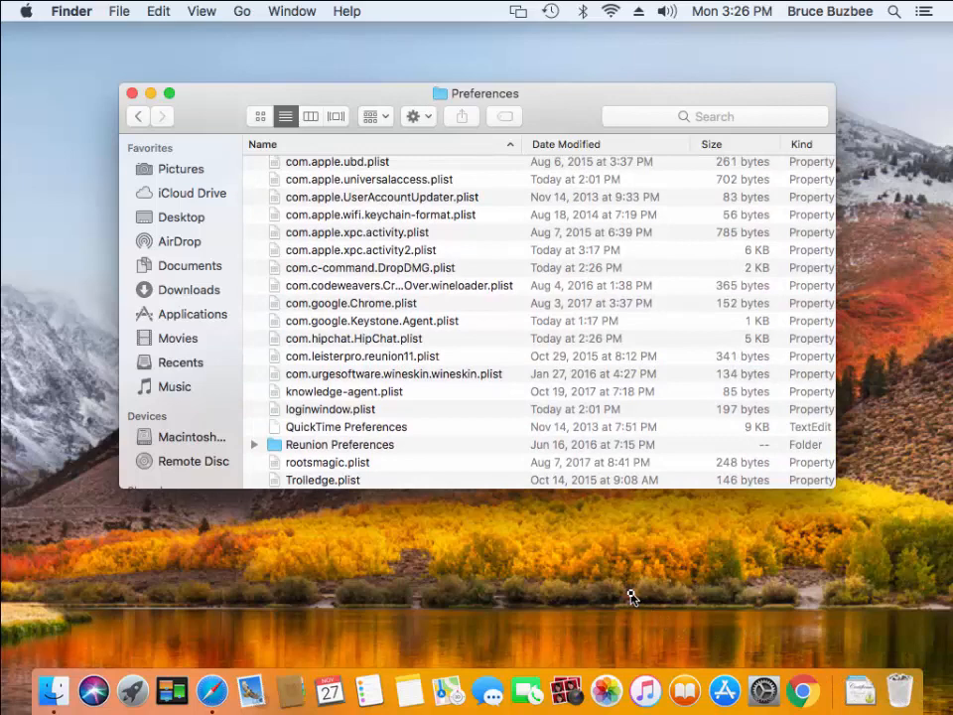
scroll(down, 3)
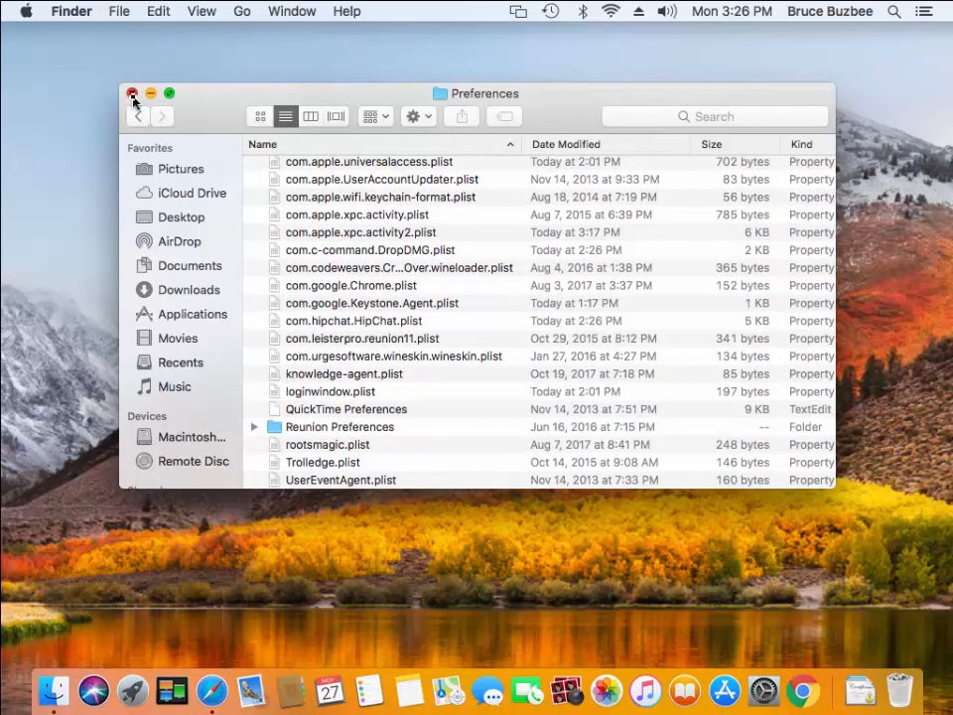
- Close the Preferences Finder window with its red close button
click(132, 93)
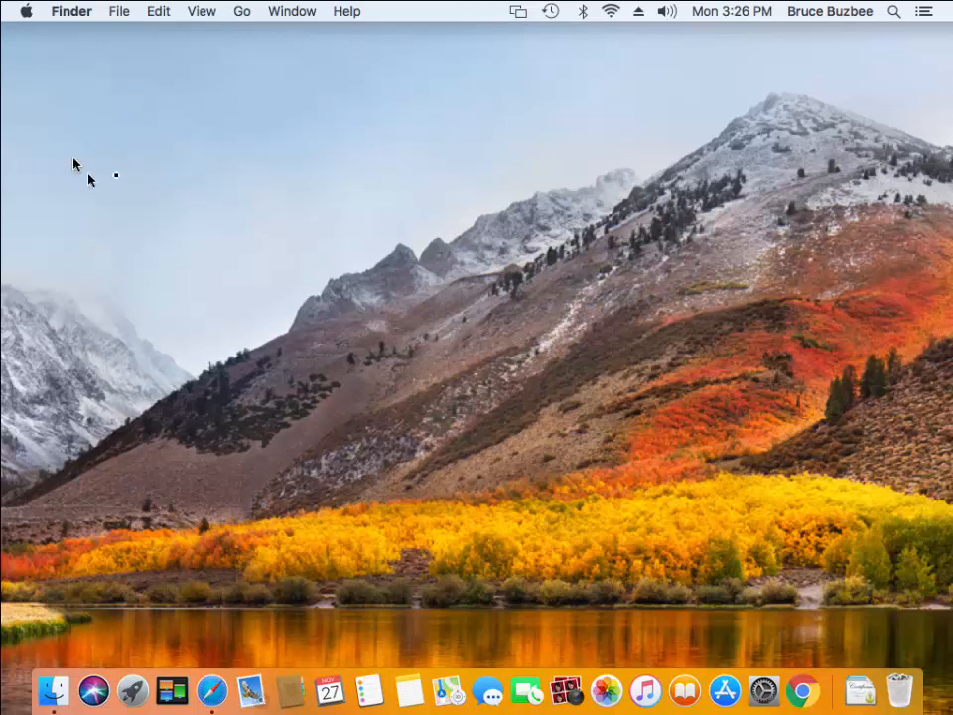
mouse_move(119, 159)
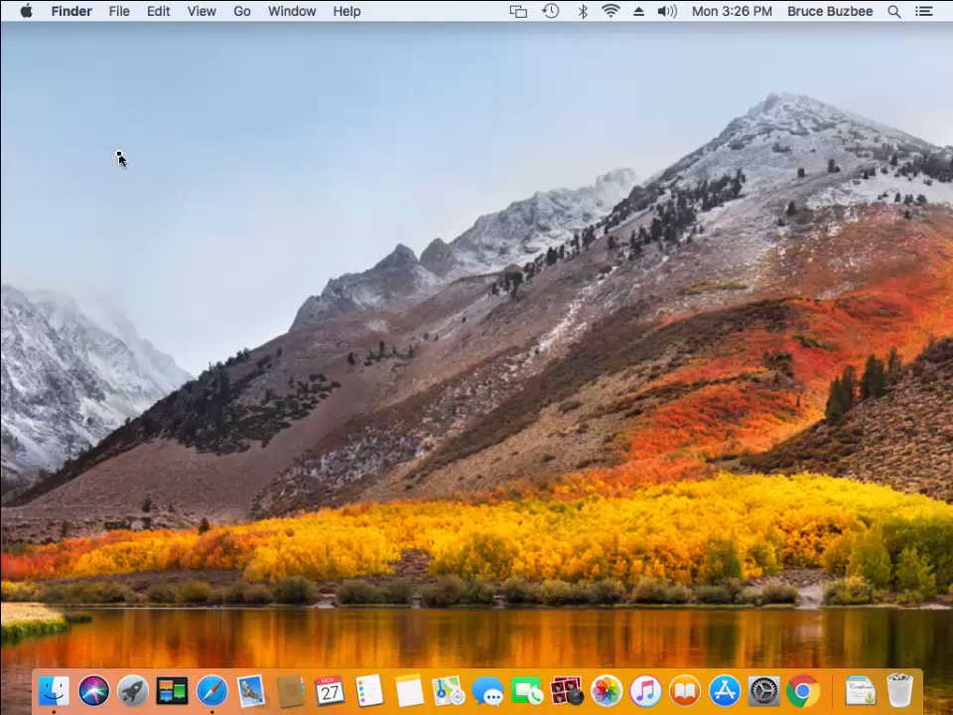
mouse_move(250, 687)
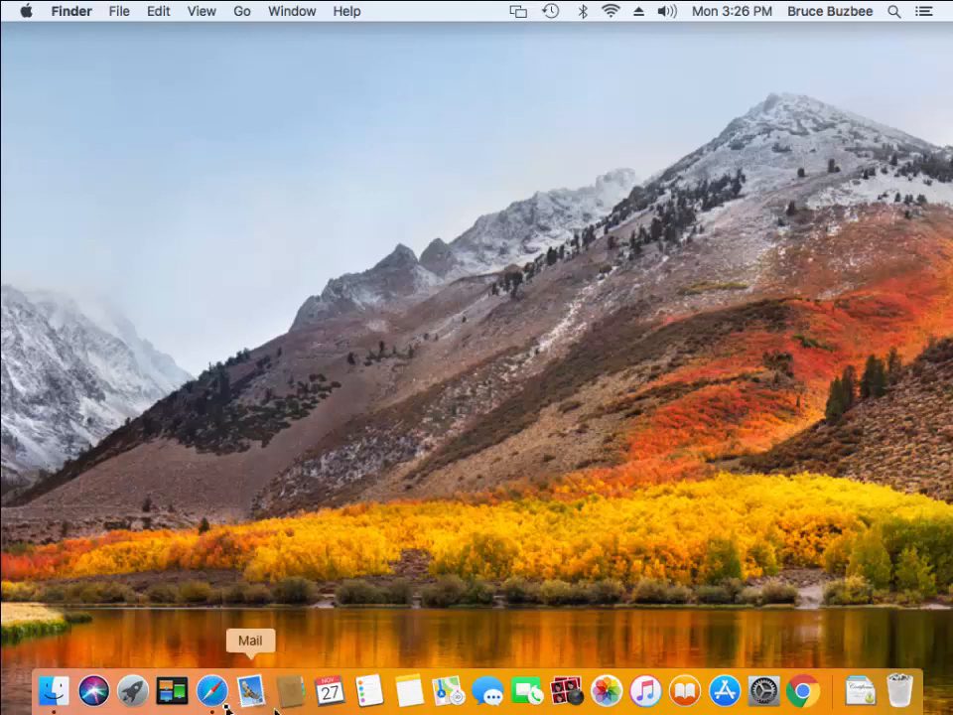
mouse_move(745, 547)
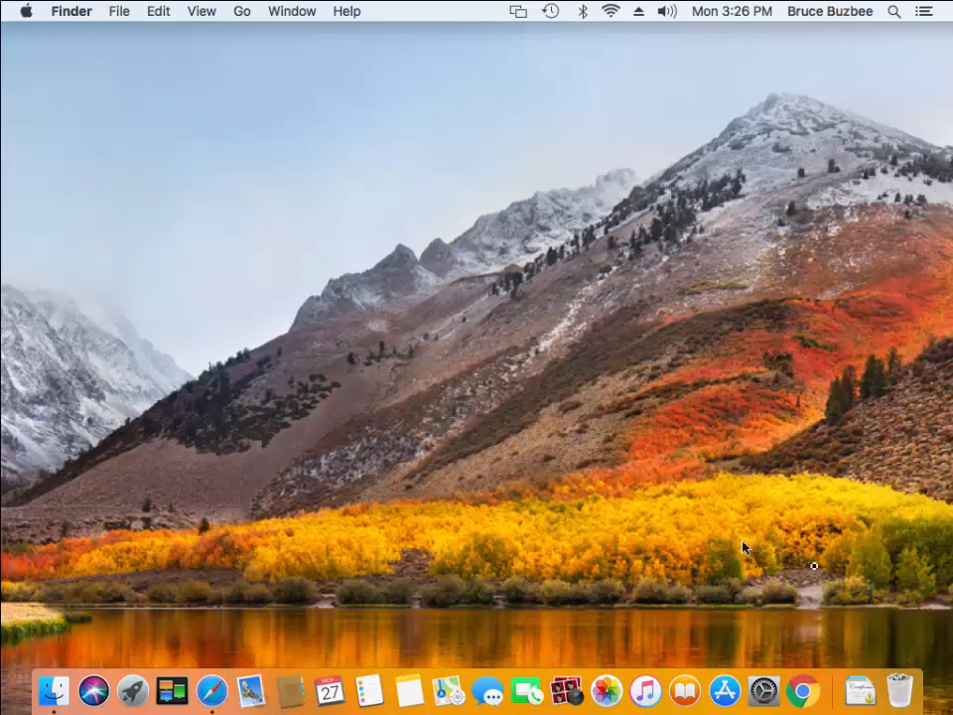
mouse_move(425, 385)
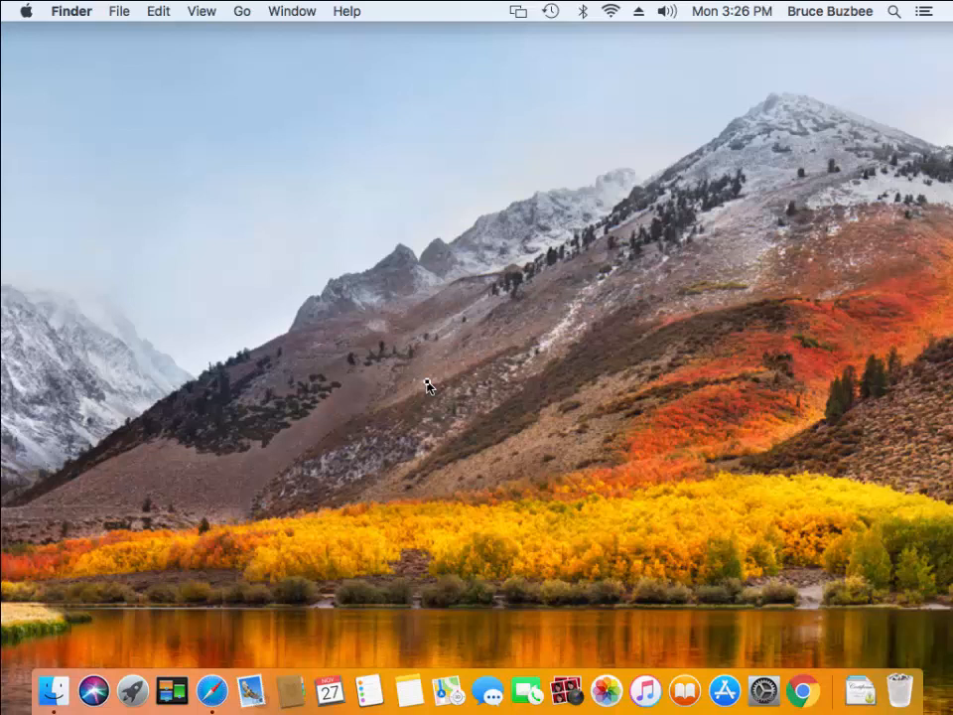
mouse_move(412, 344)
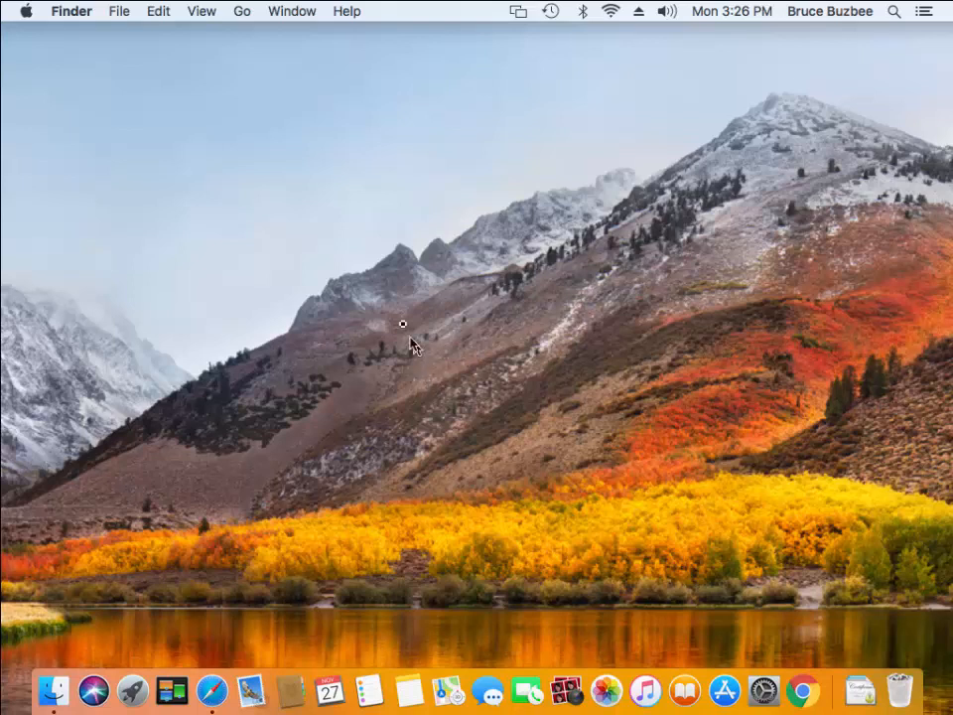
mouse_move(233, 604)
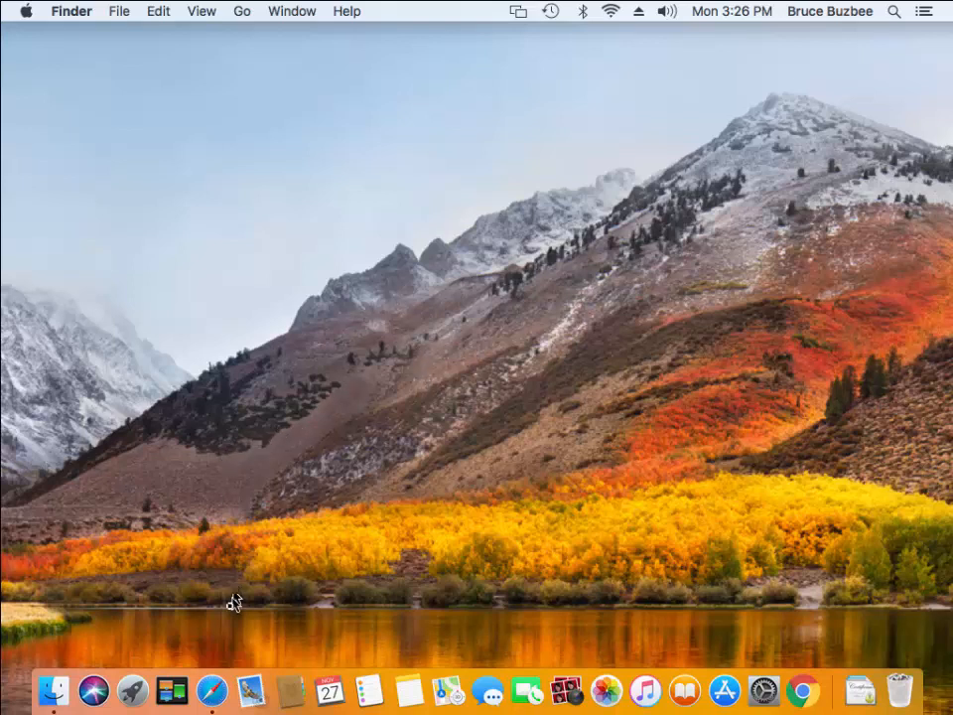
- Launch Safari and enter the rootsmagic.com address
click(211, 688)
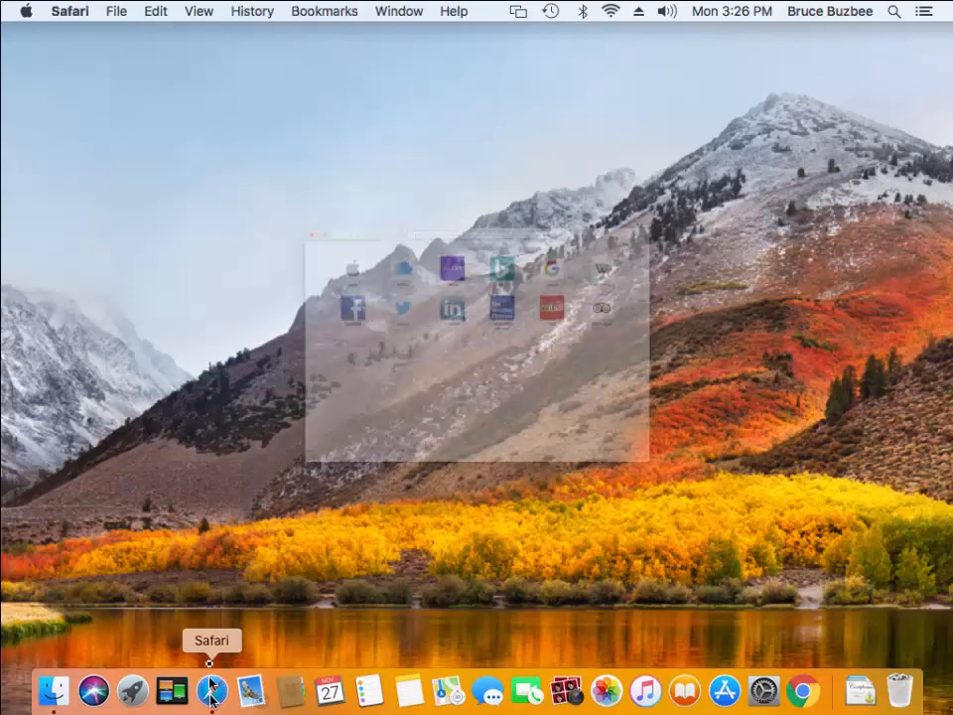
click(211, 687)
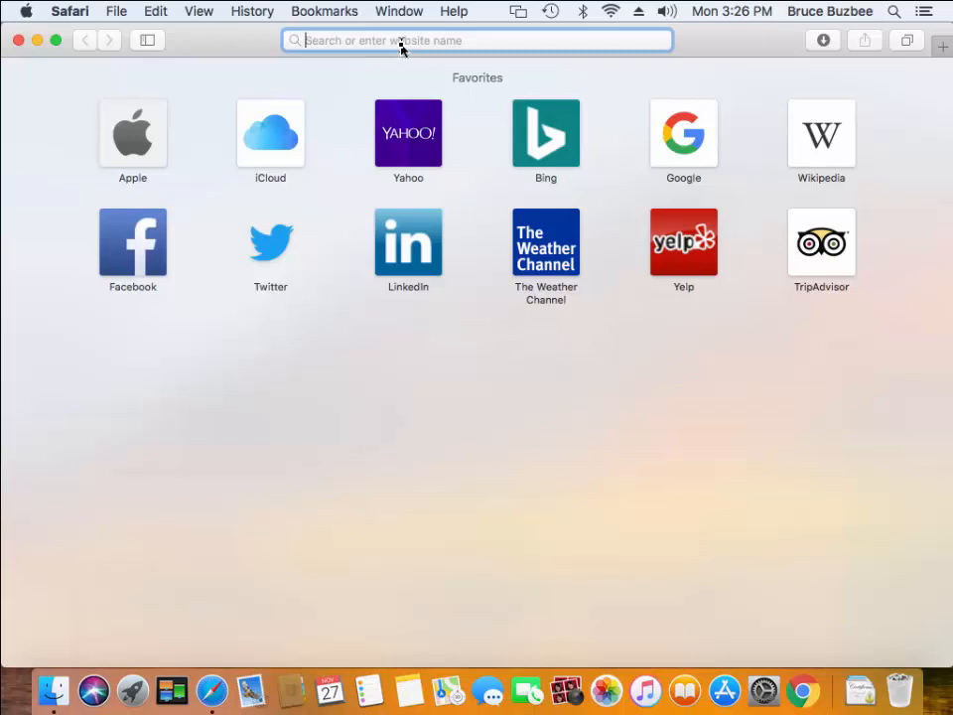
text(h)
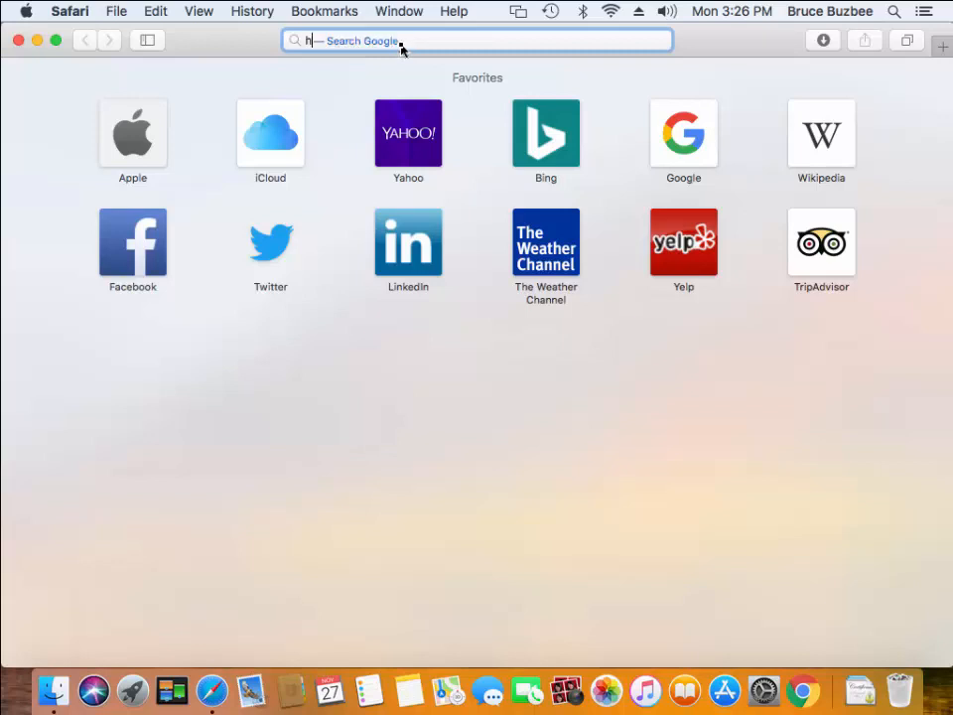
text(t)
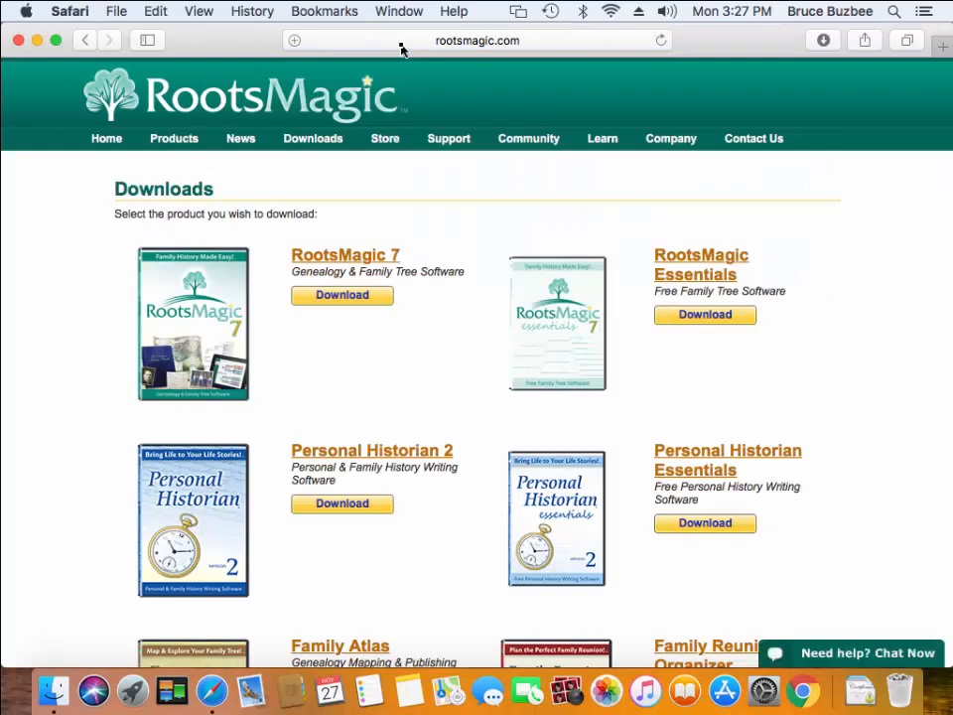
mouse_move(263, 298)
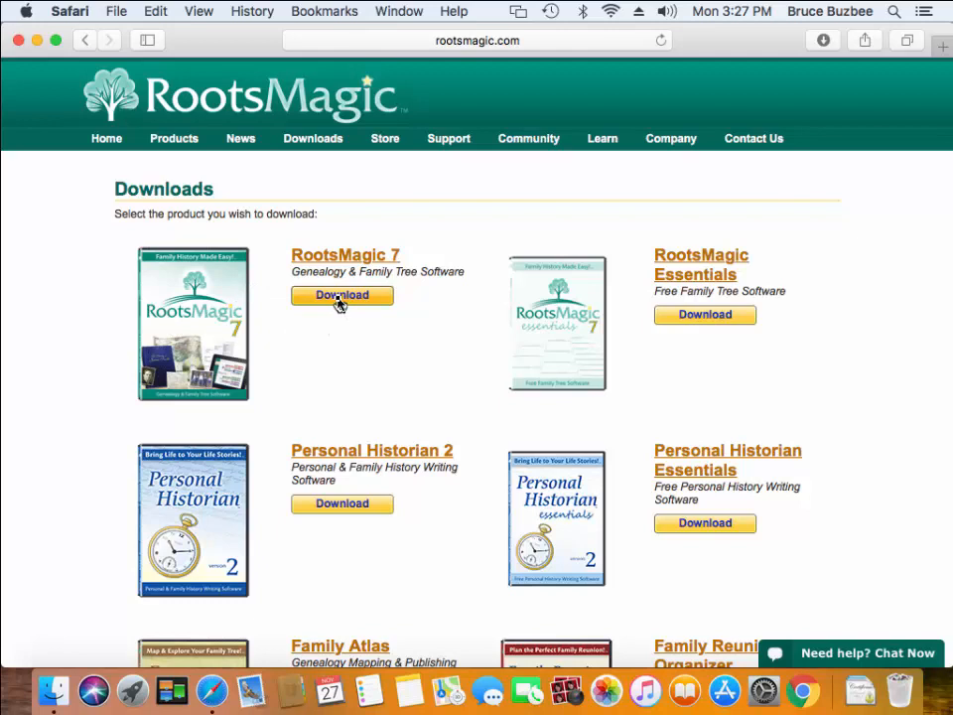
- Open the RootsMagic 7 download page and start the Mac Installer download
click(341, 295)
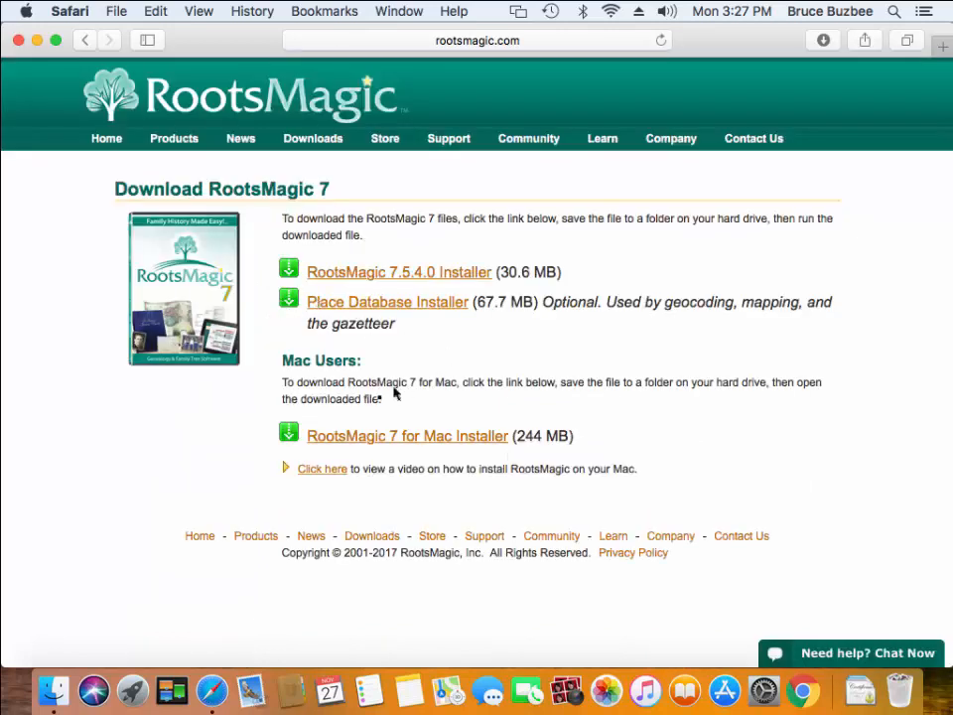
mouse_move(405, 417)
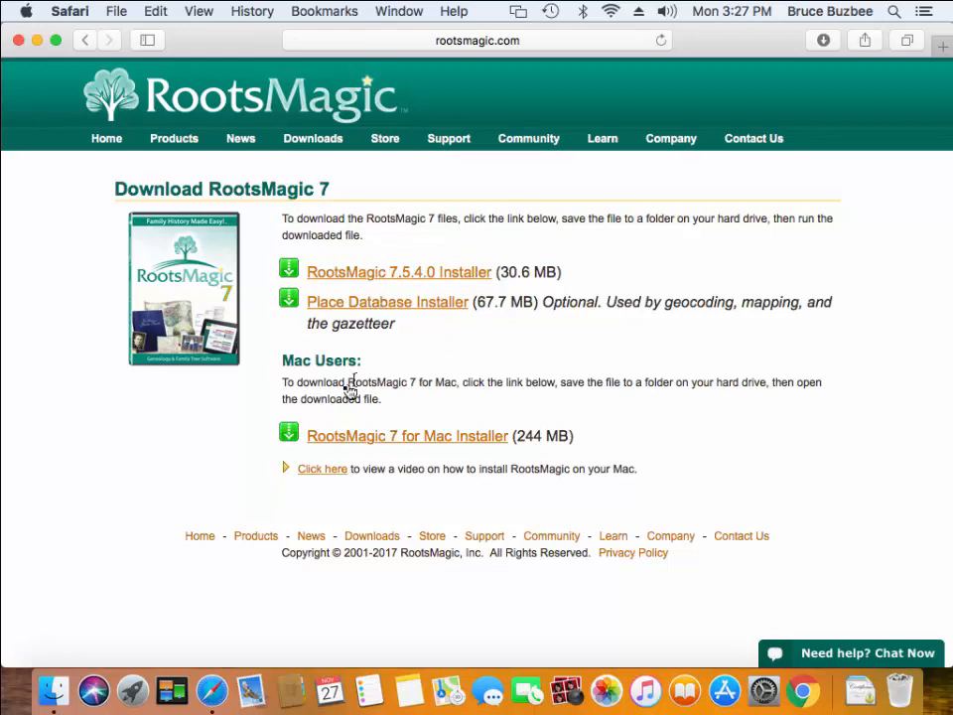
mouse_move(370, 442)
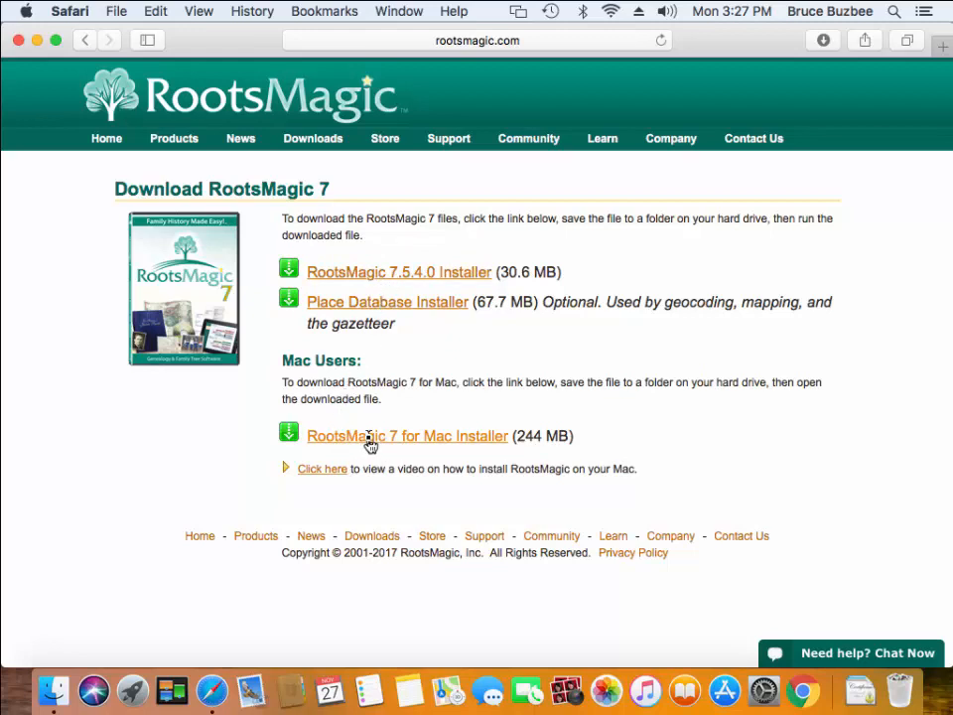
click(406, 436)
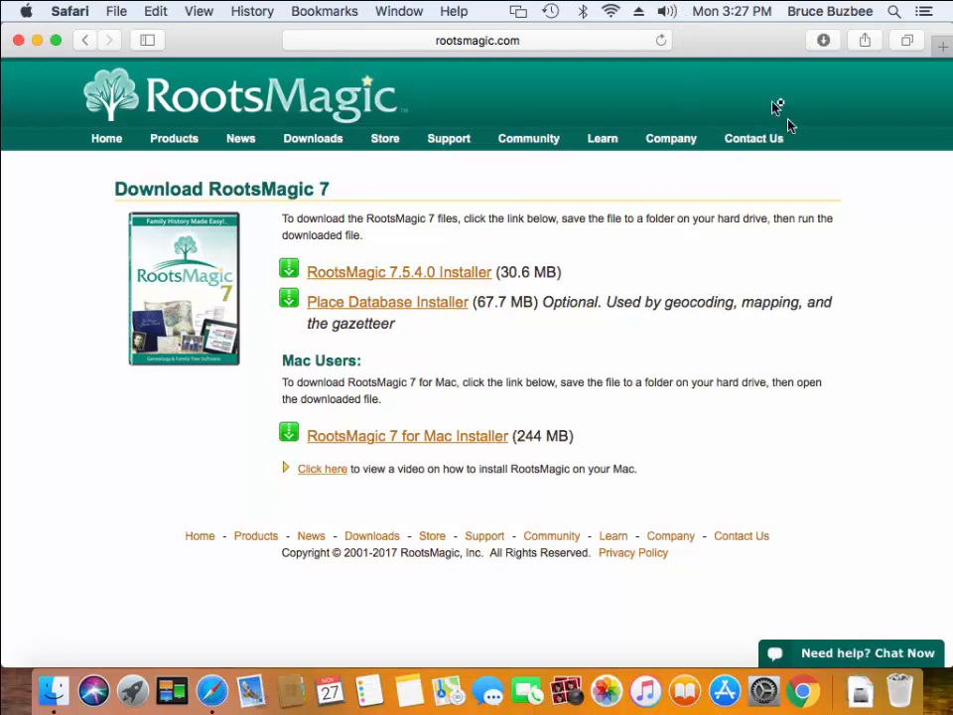
- Show Safari's downloads list and pick RootsMagic-7-Mac.dmg
click(823, 40)
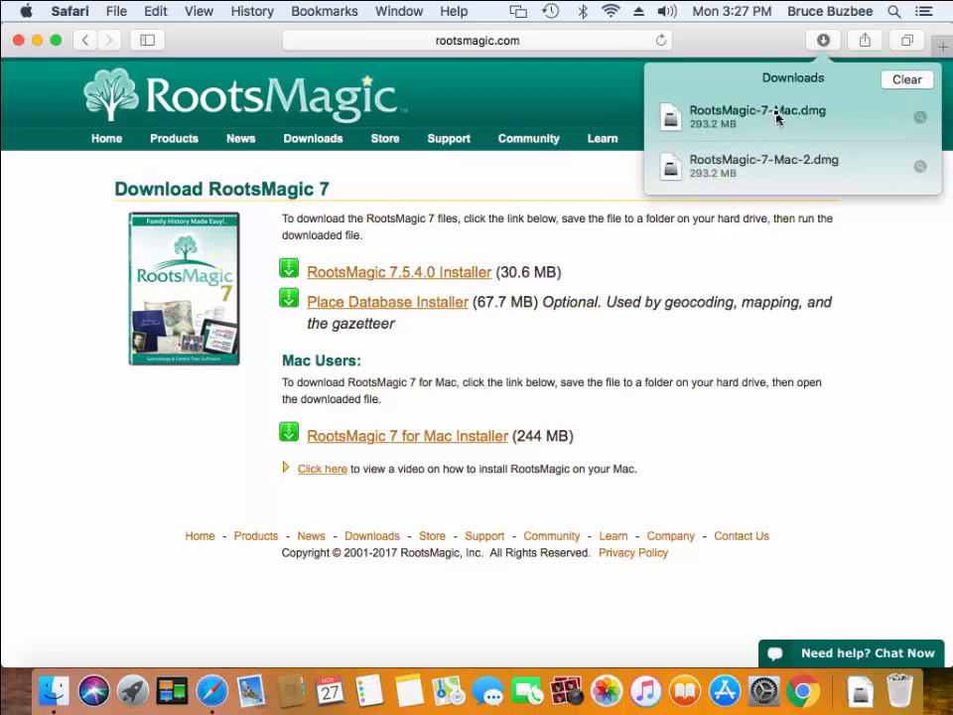
click(757, 117)
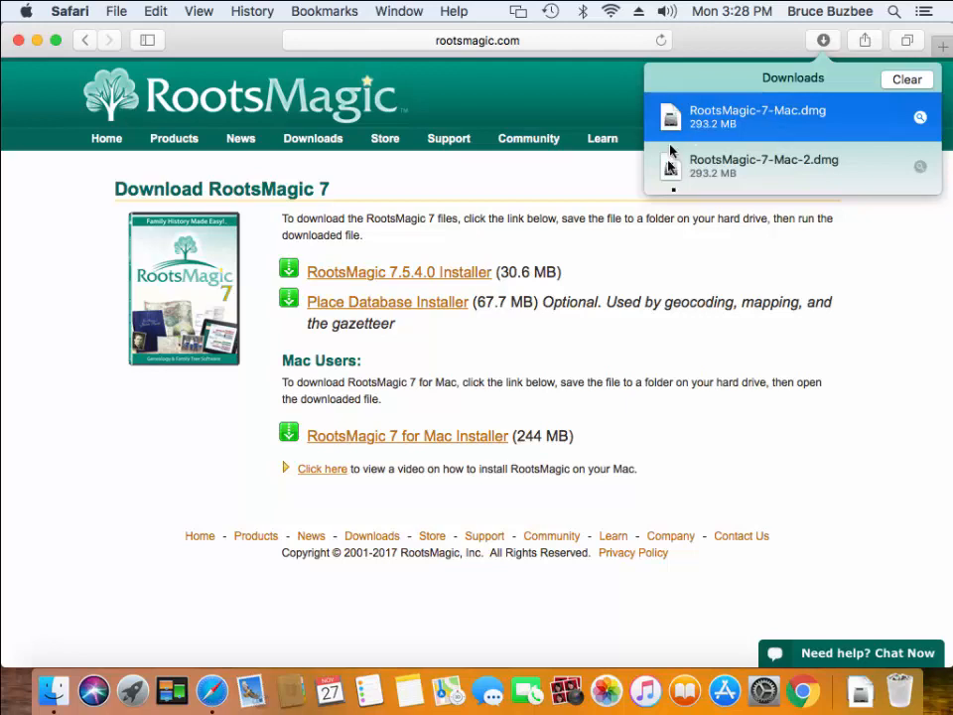
mouse_move(729, 137)
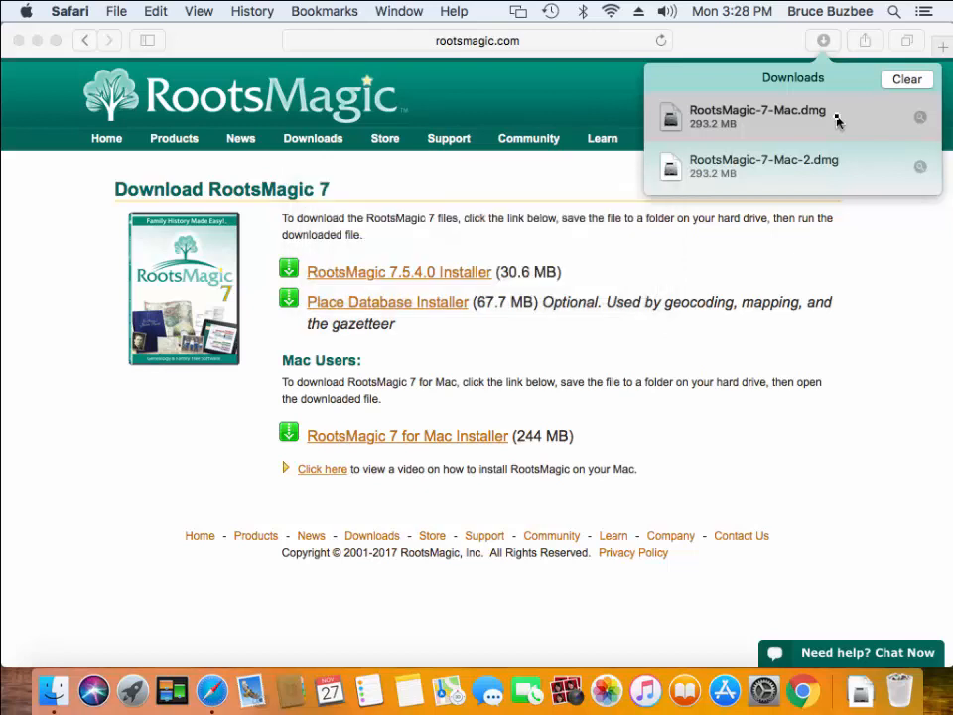
- Open RootsMagic-7-Mac.dmg and drag RootsMagic onto the Applications alias
double_click(757, 117)
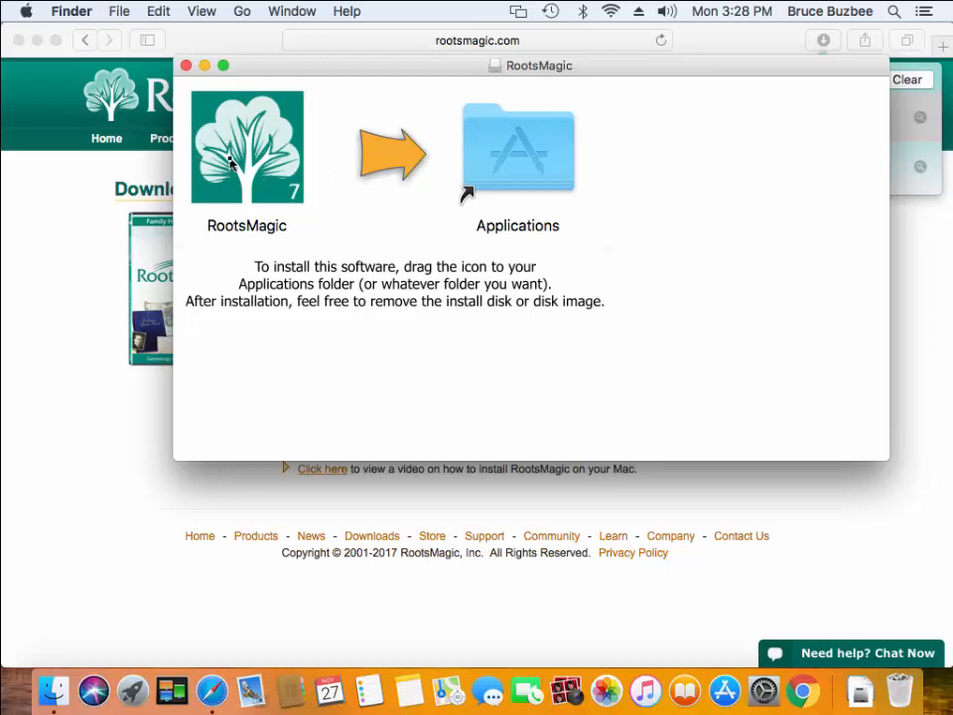
drag(246, 147, 517, 146)
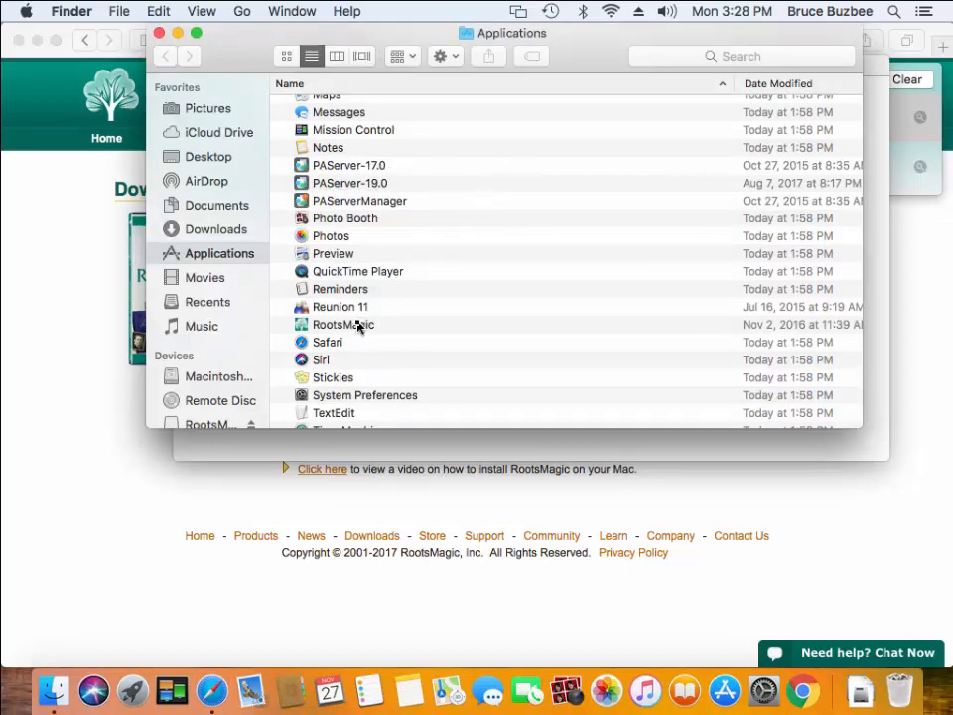
- Select RootsMagic in Applications and double-click it to launch
click(343, 325)
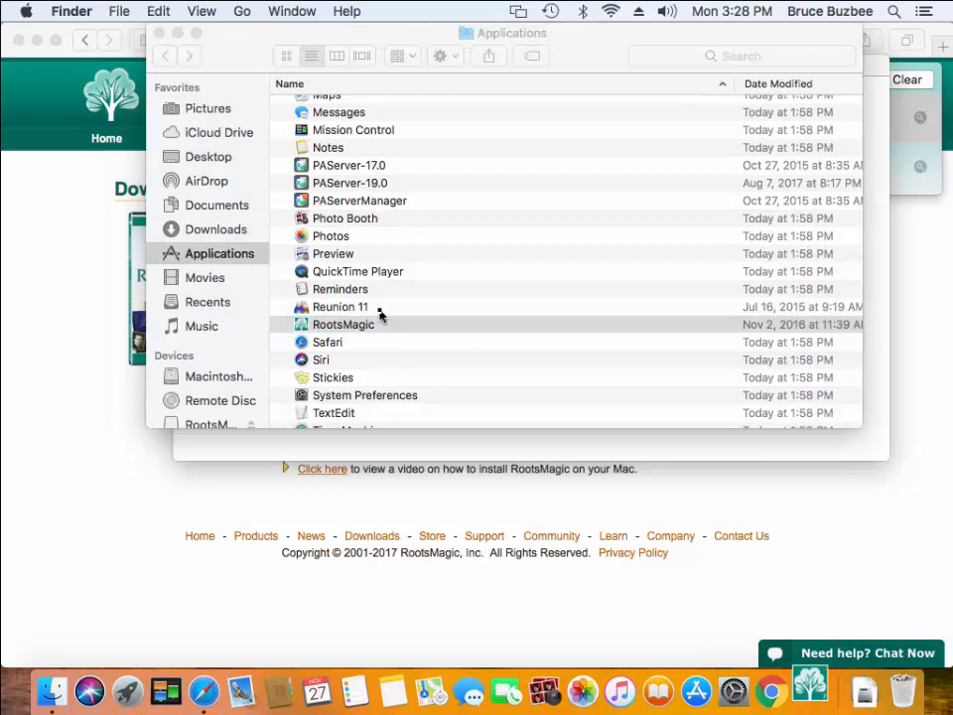
double_click(344, 324)
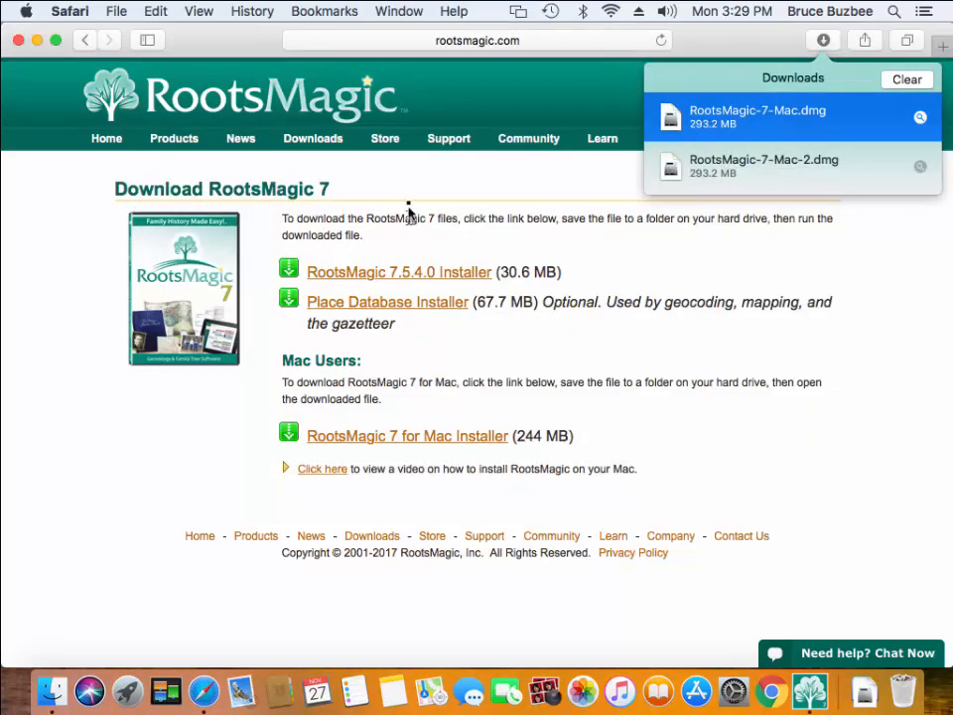
- Open rootsmagic.com's Support menu and go to 'Request a Lost Product Key'
click(447, 138)
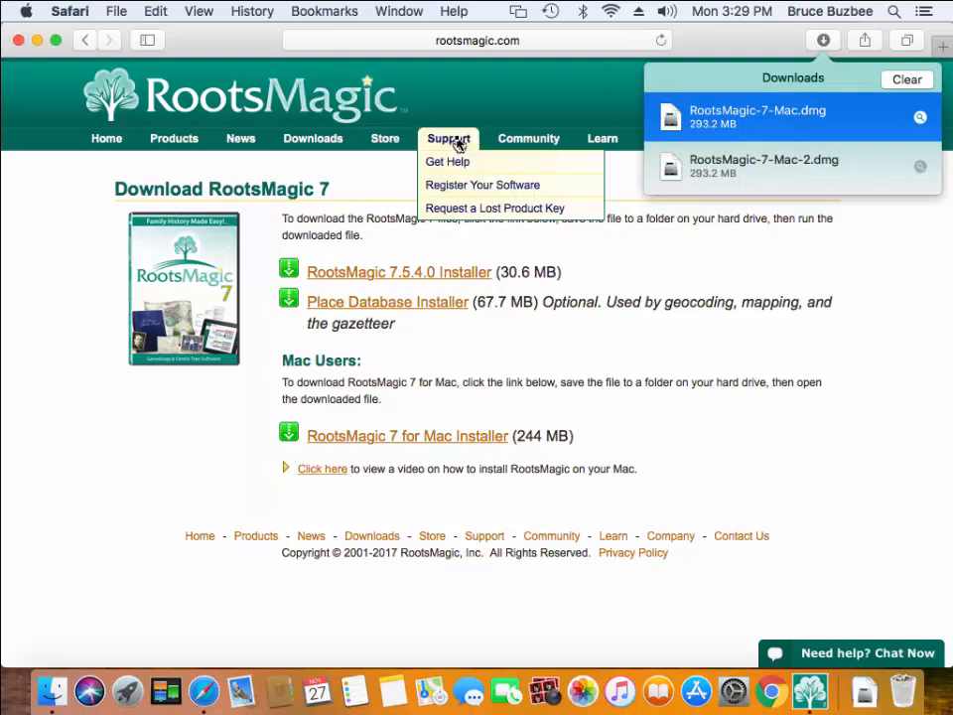
mouse_move(493, 208)
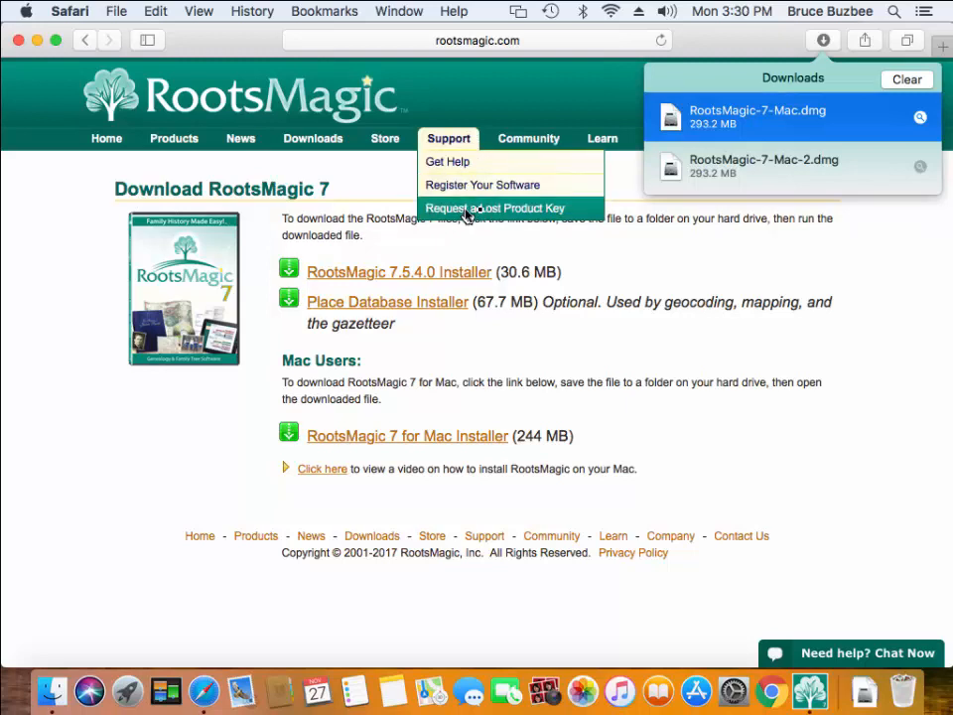
click(493, 208)
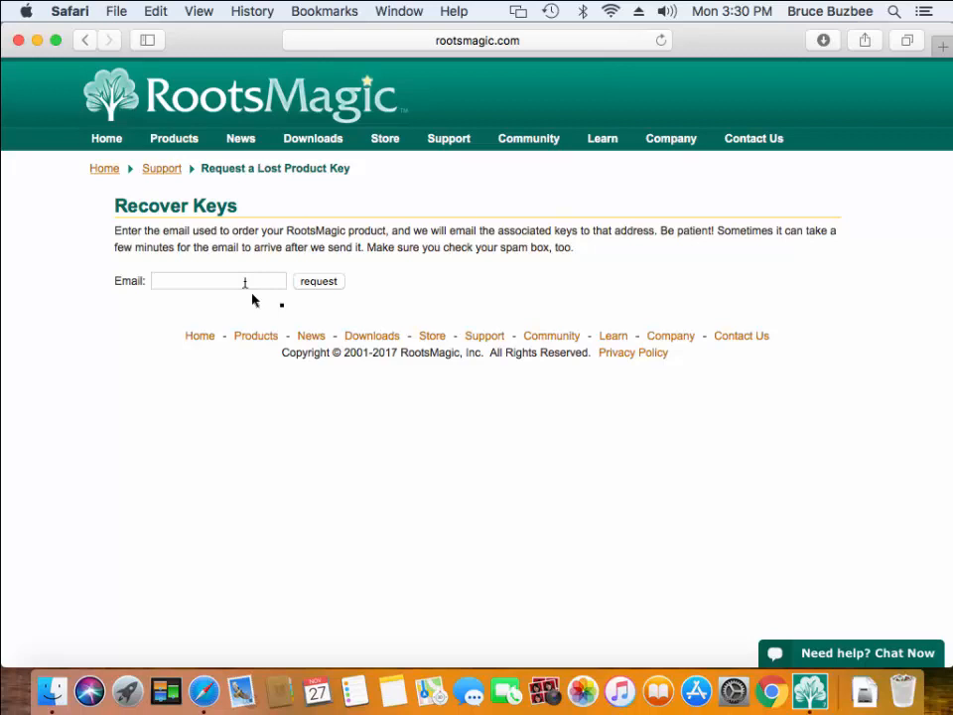
mouse_move(402, 279)
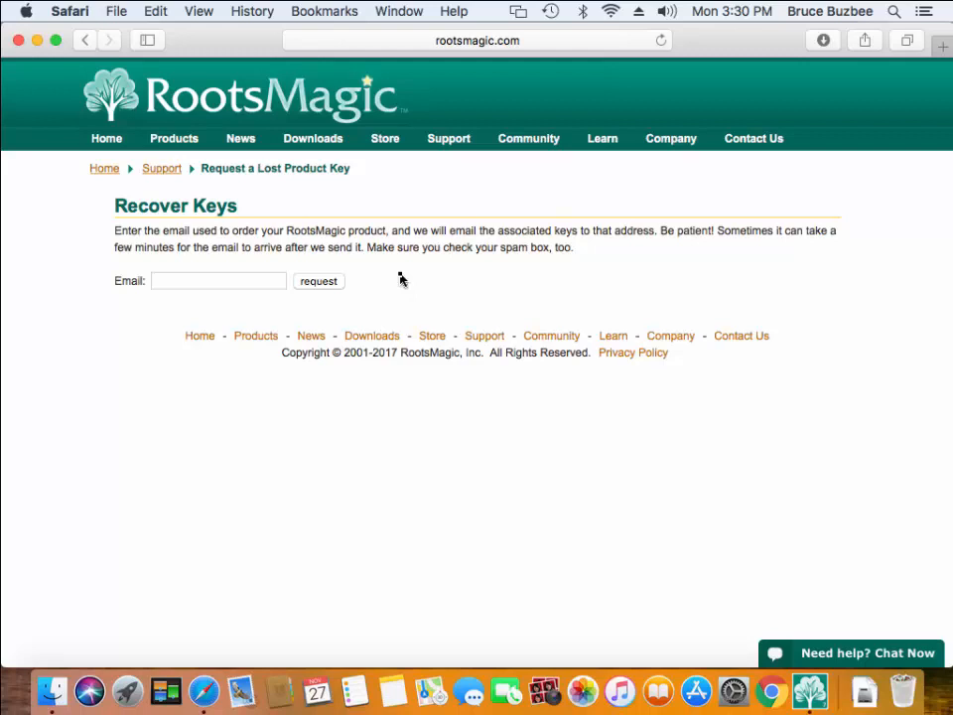
mouse_move(749, 469)
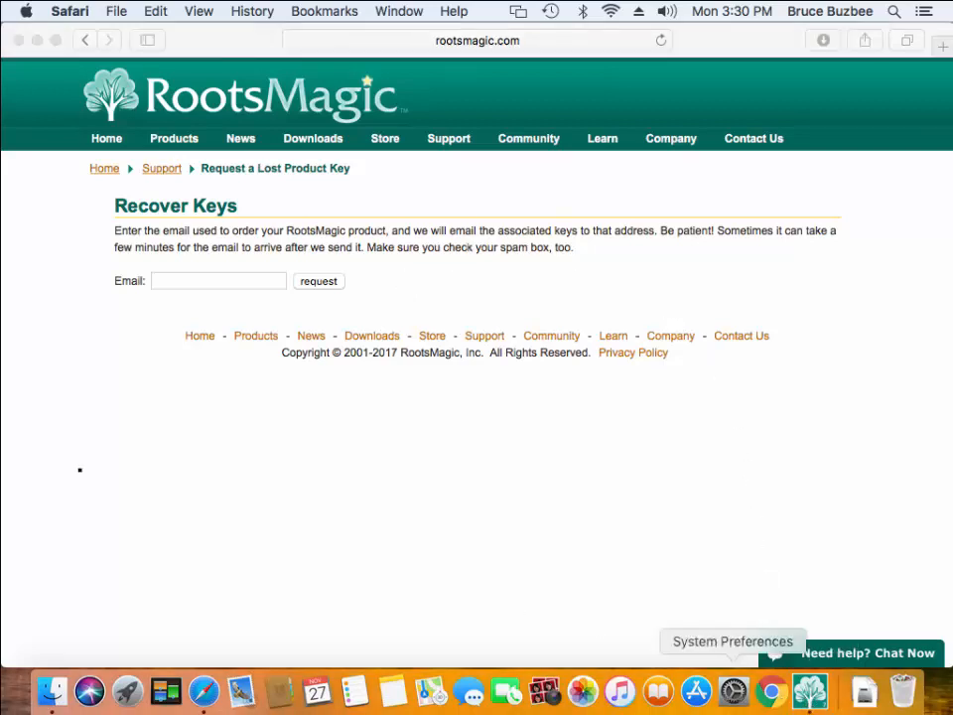
mouse_move(5, 410)
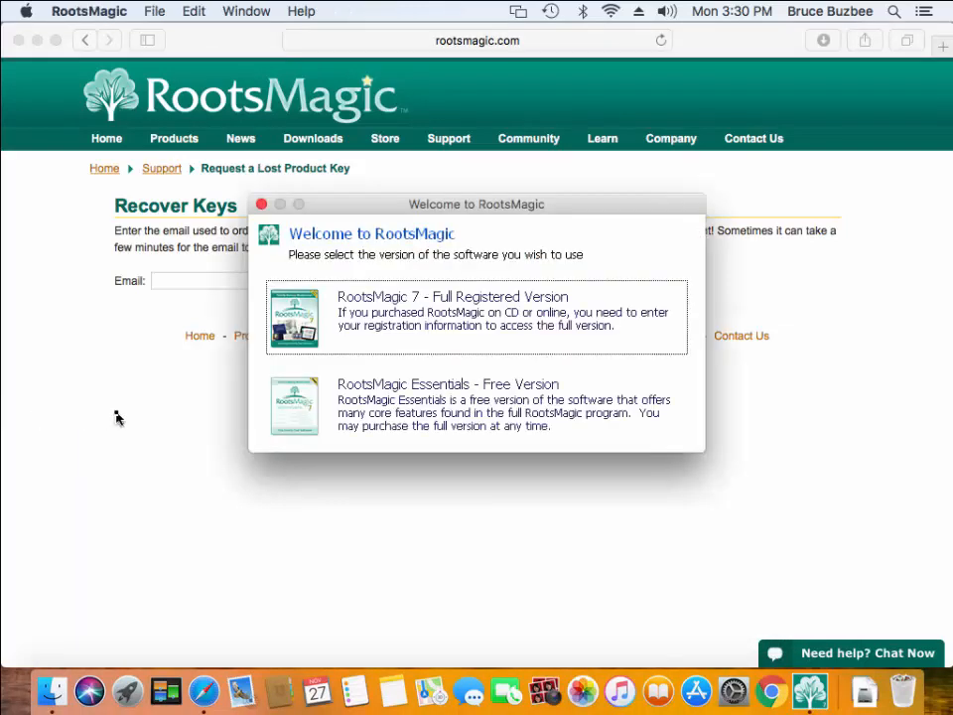
mouse_move(402, 338)
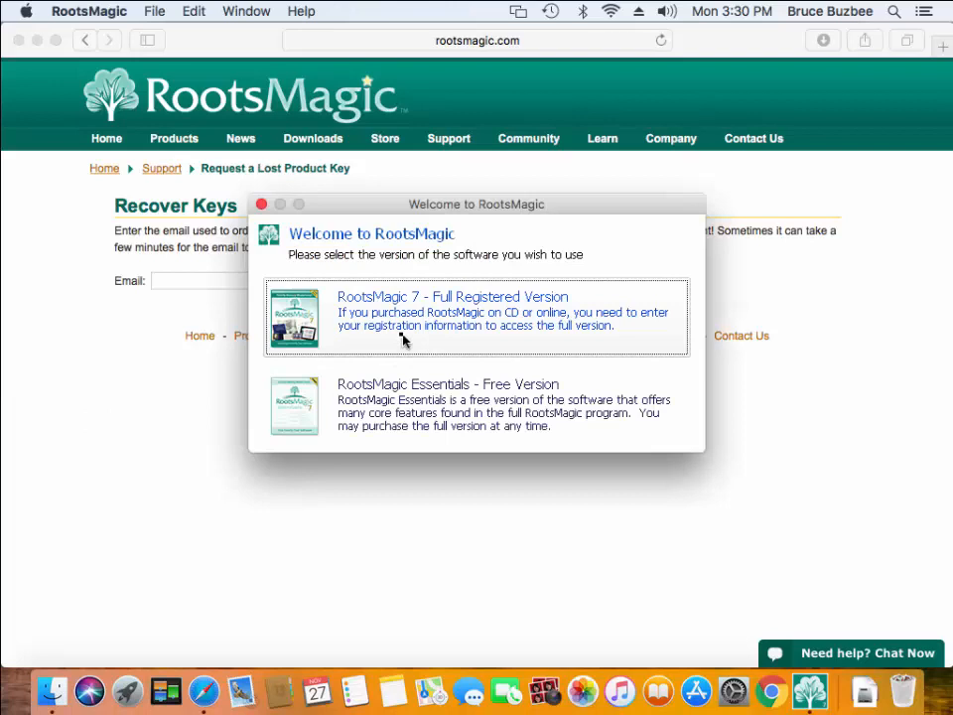
mouse_move(516, 333)
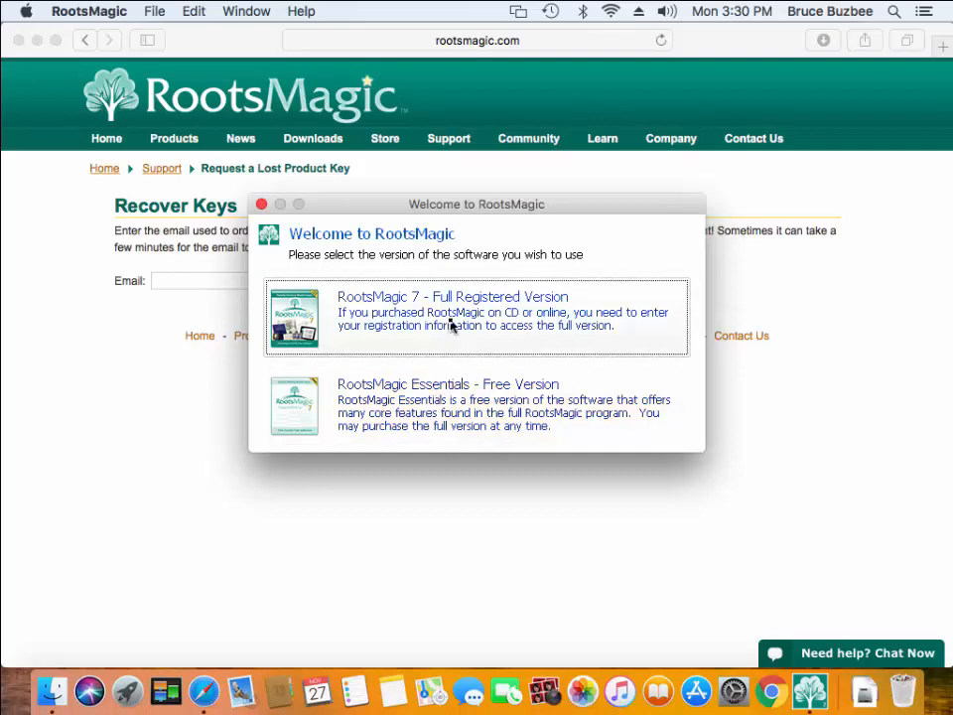
- Select 'RootsMagic 7 - Full Registered Version' in the Welcome to RootsMagic dialog
click(452, 318)
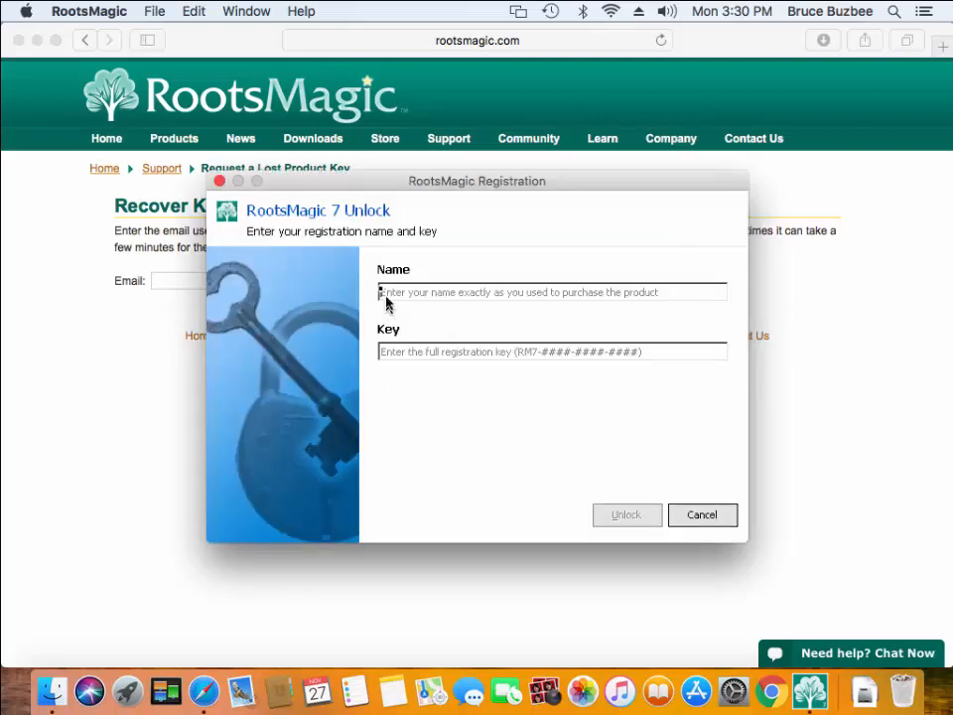
mouse_move(486, 474)
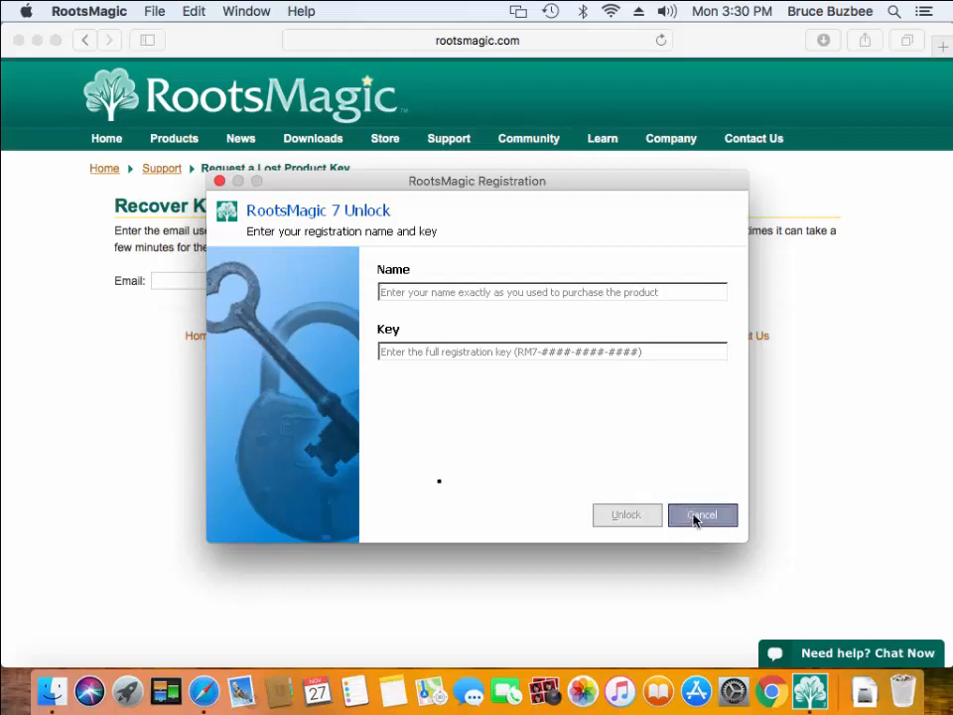
- Cancel the RootsMagic 7 Unlock dialog so Essentials 7.5.0 starts
click(702, 514)
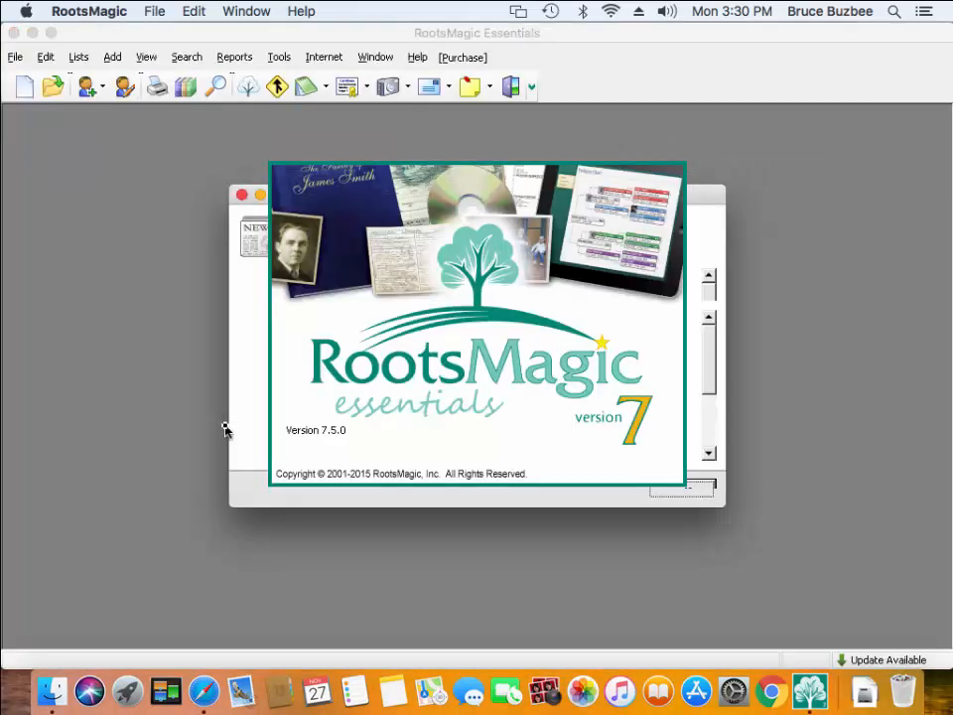